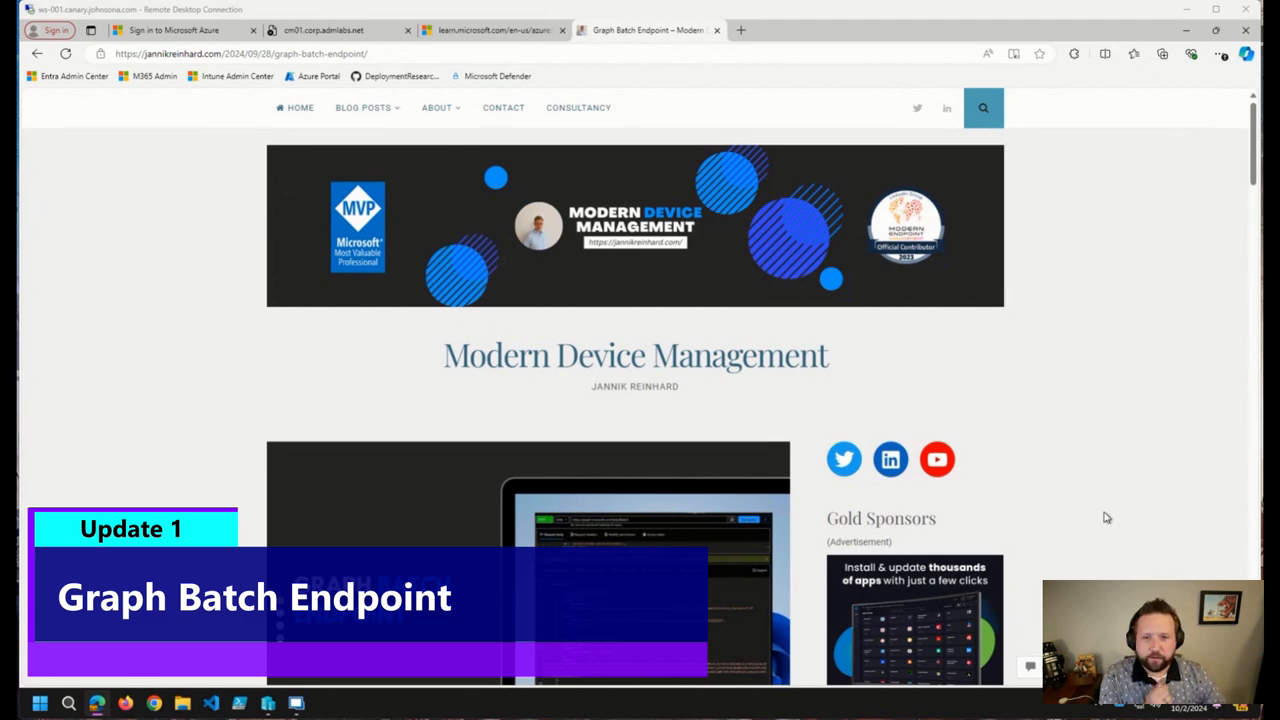
Scroll the jannikreinhard.com home page down to the Graph Batch Endpoint post and open it
{"action": "scroll", "scroll_direction": "down", "scroll_amount": 3}
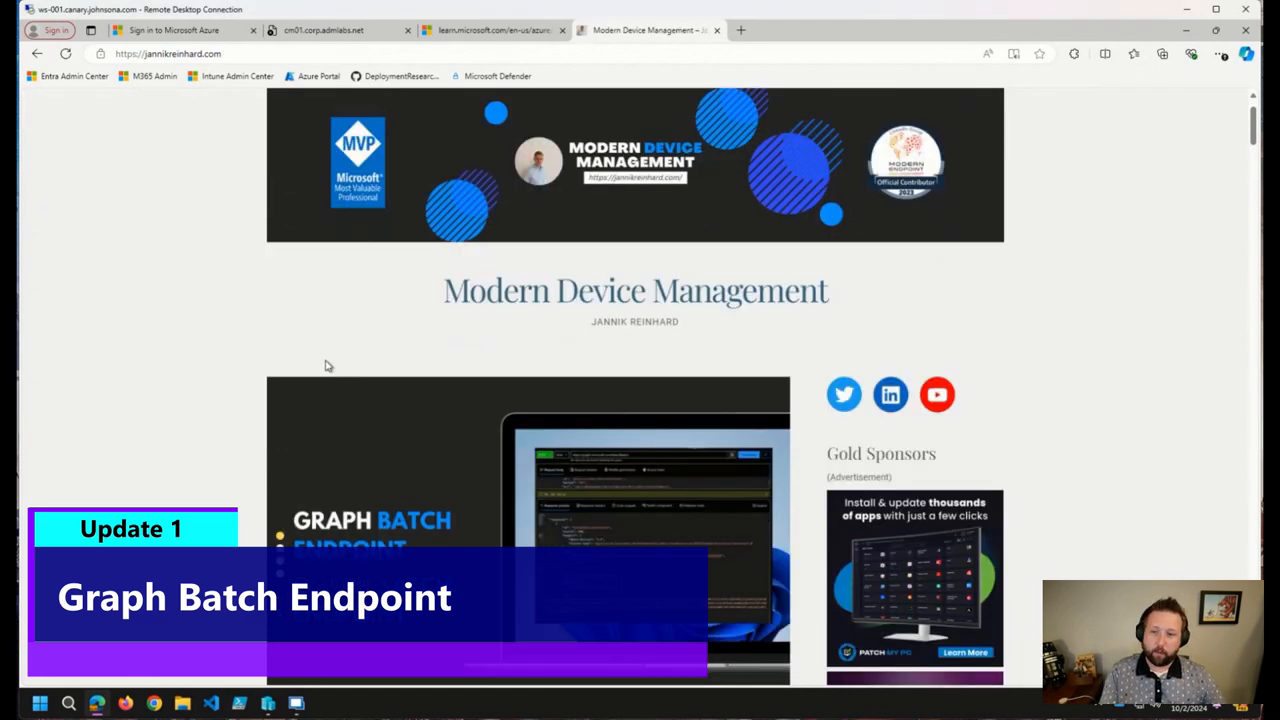
{"action": "scroll", "scroll_direction": "down", "scroll_amount": 3}
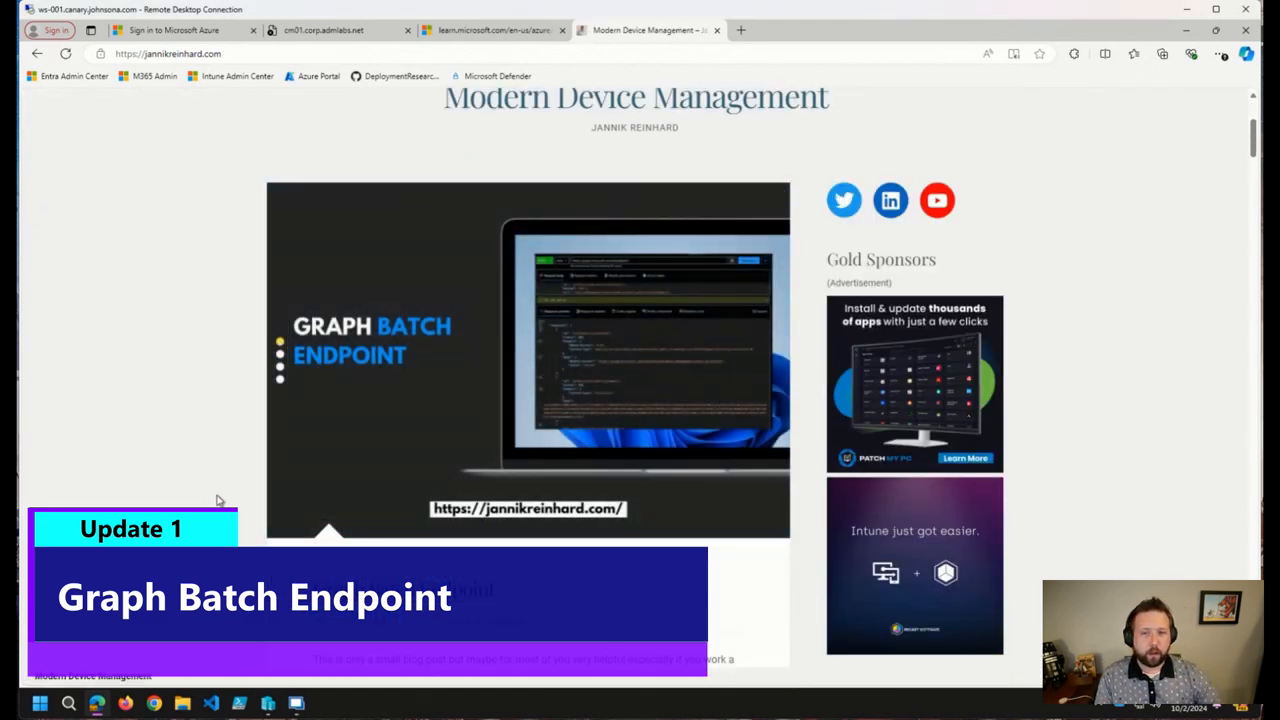
{"action": "scroll", "scroll_direction": "down", "scroll_amount": 3}
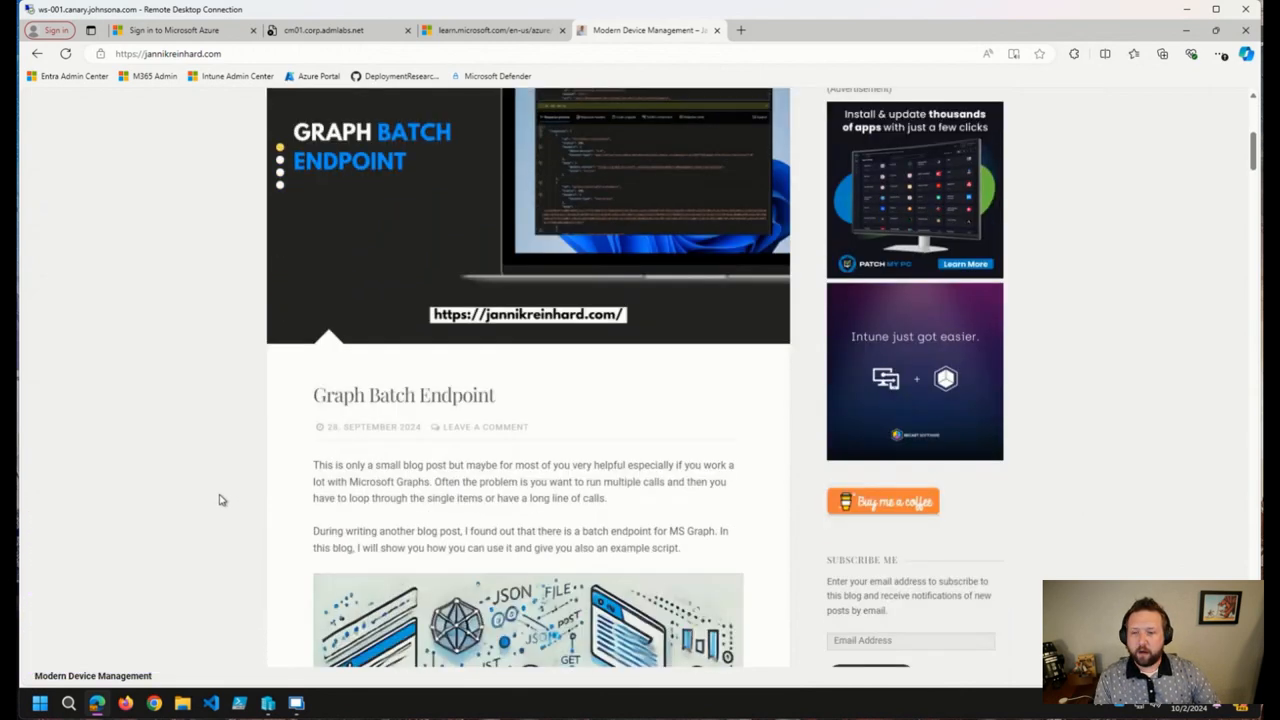
{"action": "scroll", "scroll_direction": "down", "scroll_amount": 3}
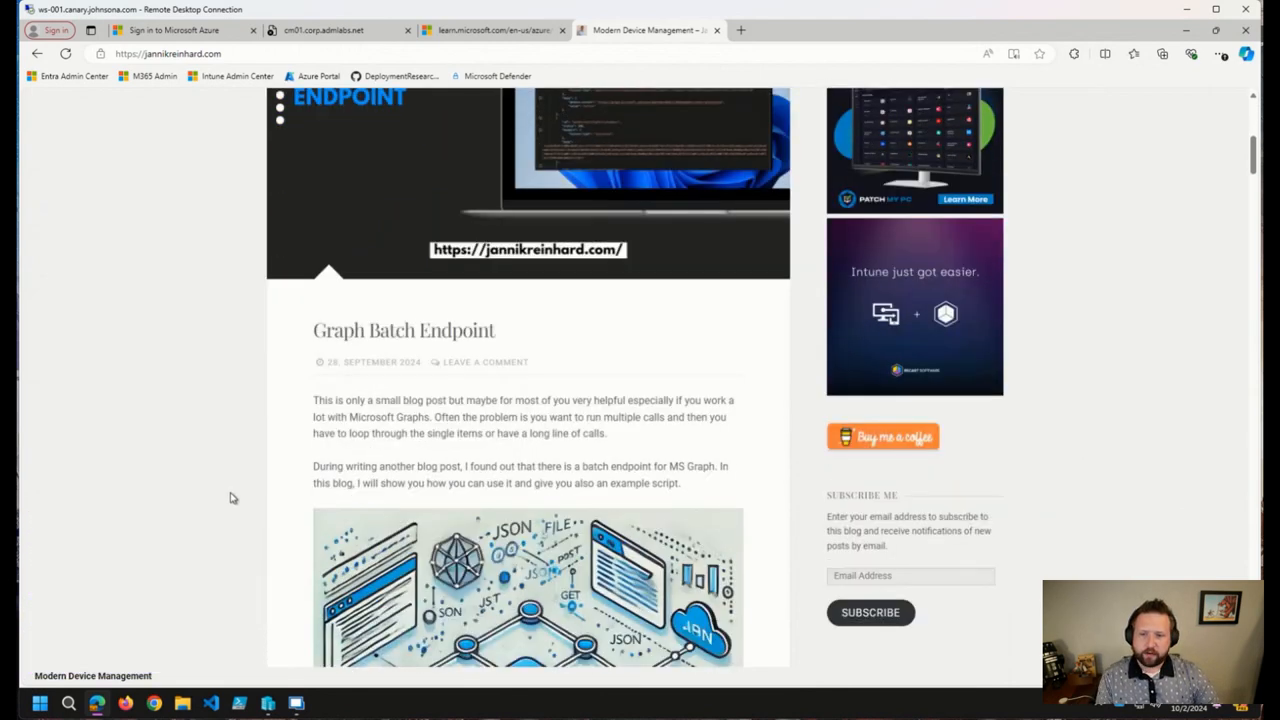
{"action": "mouse_move", "coordinate": [236, 491]}
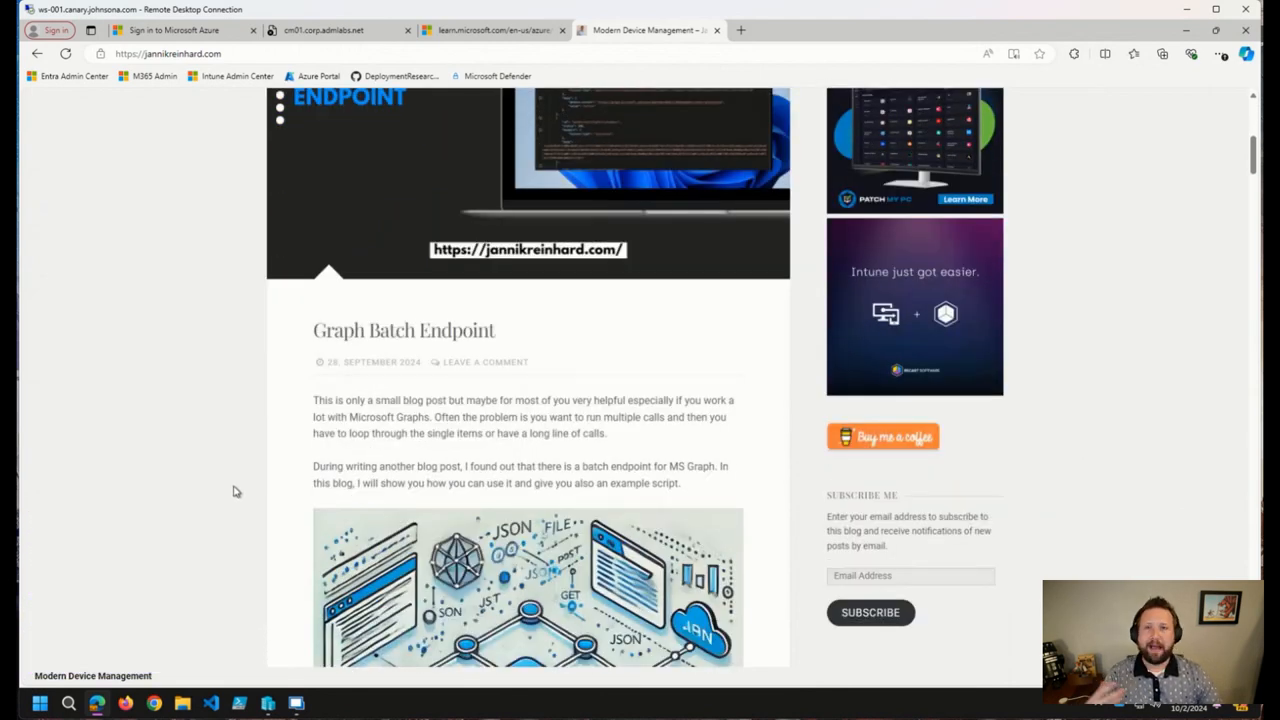
{"action": "mouse_move", "coordinate": [230, 478]}
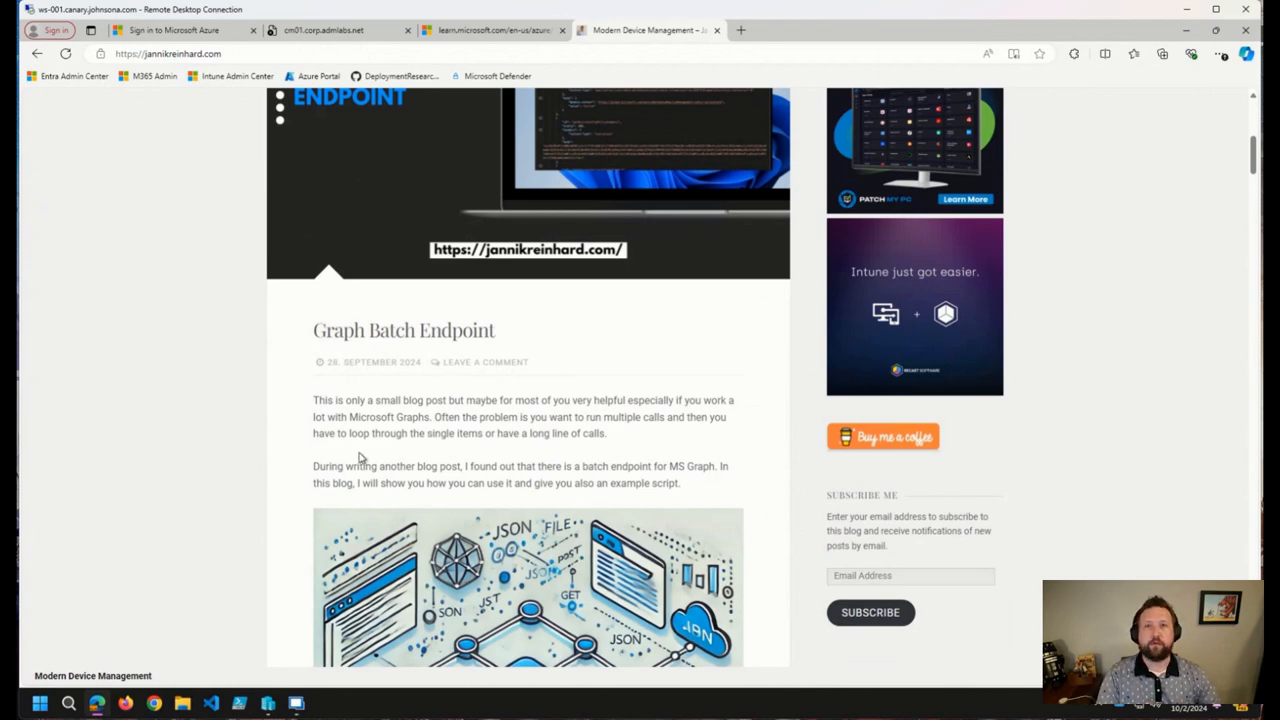
{"action": "mouse_move", "coordinate": [350, 460]}
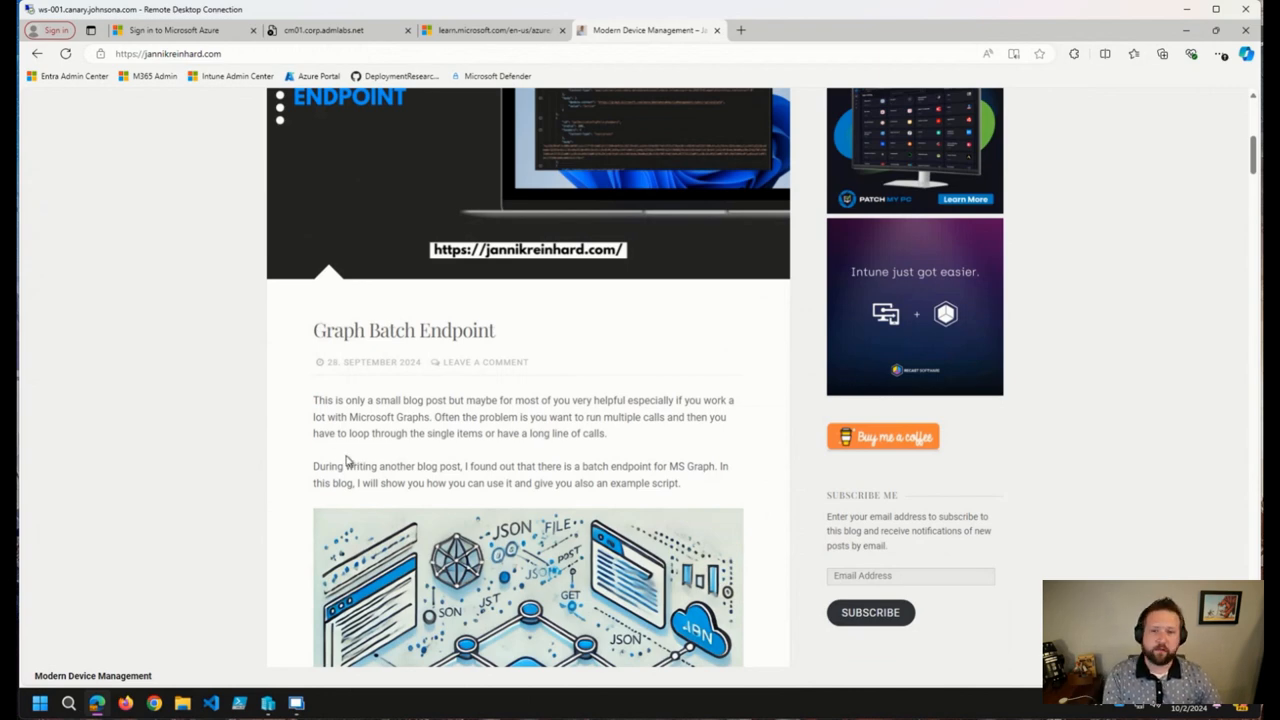
{"action": "scroll", "scroll_direction": "down", "scroll_amount": 3}
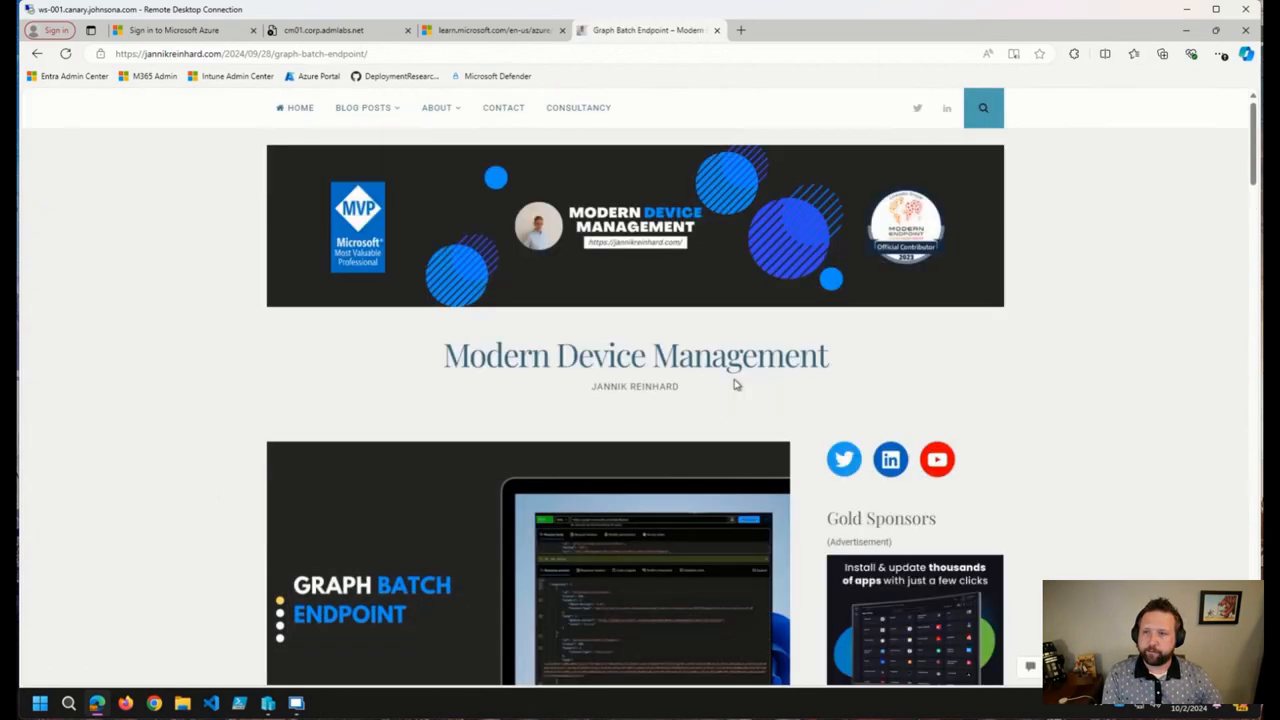
Scroll past the batch JSON example to the 'How can I use it in a script?' section
{"action": "scroll", "scroll_direction": "down", "scroll_amount": 3}
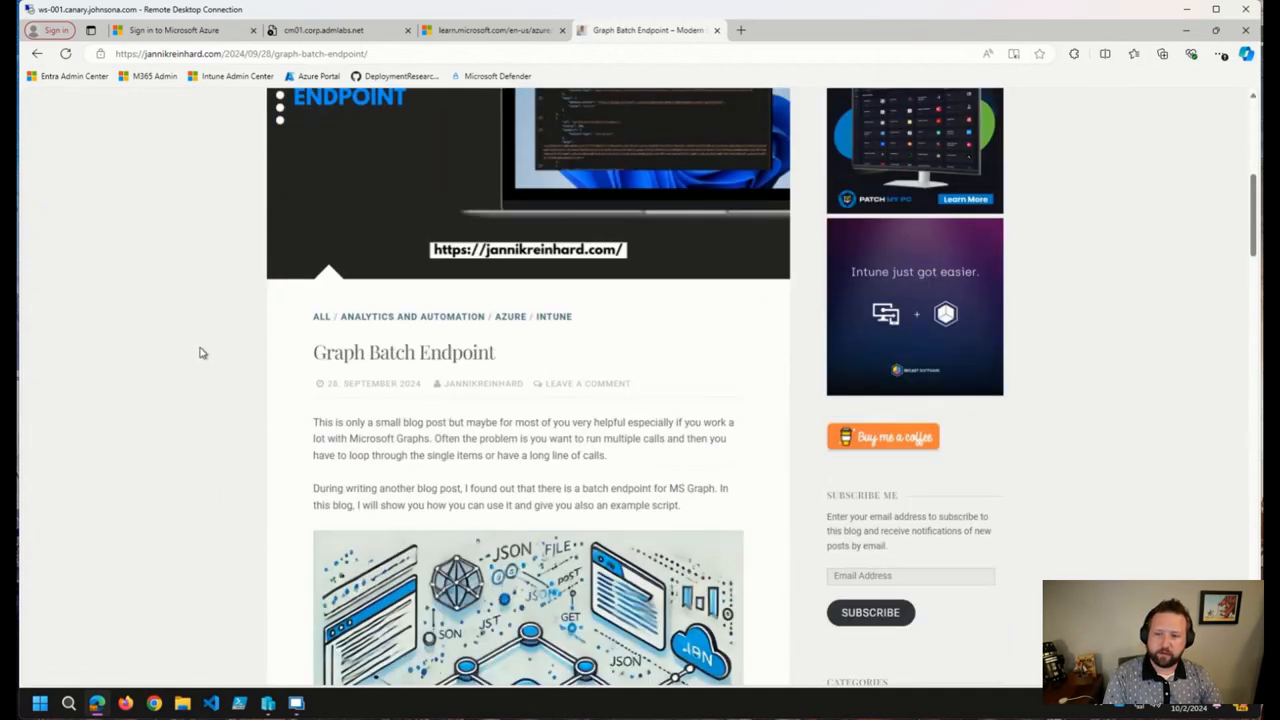
{"action": "scroll", "scroll_direction": "down", "scroll_amount": 3}
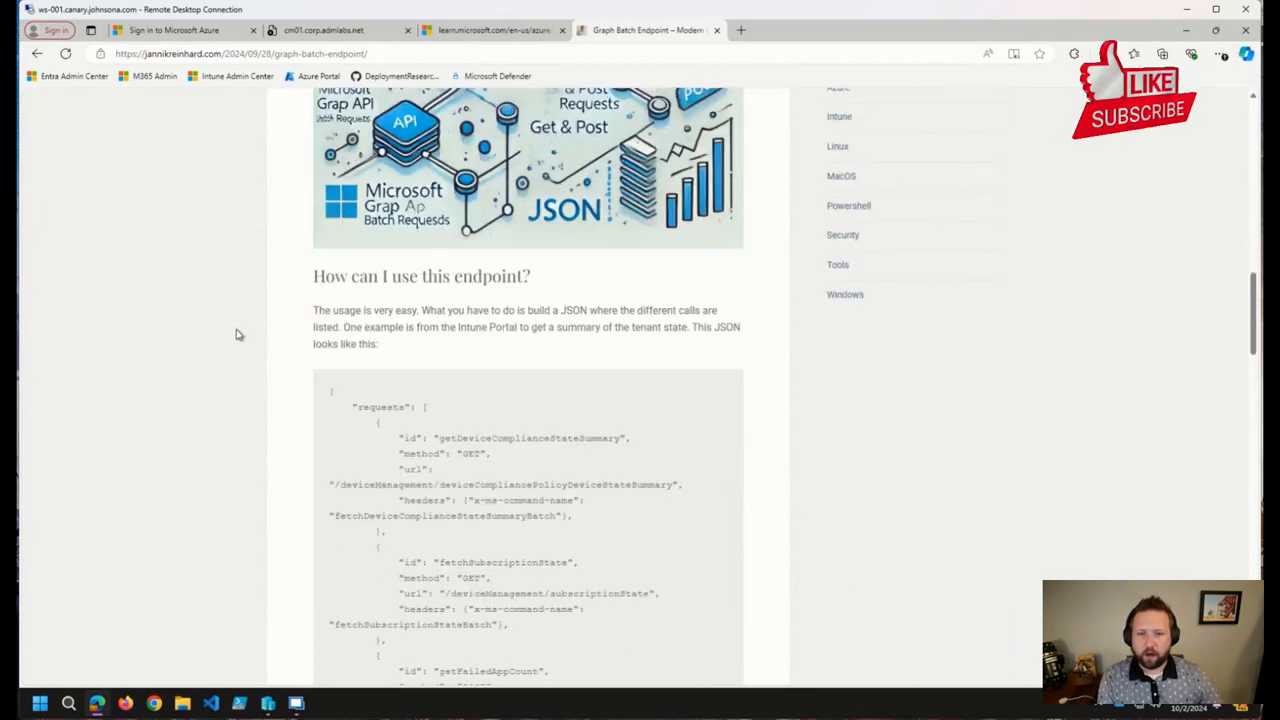
{"action": "scroll", "scroll_direction": "down", "scroll_amount": 3}
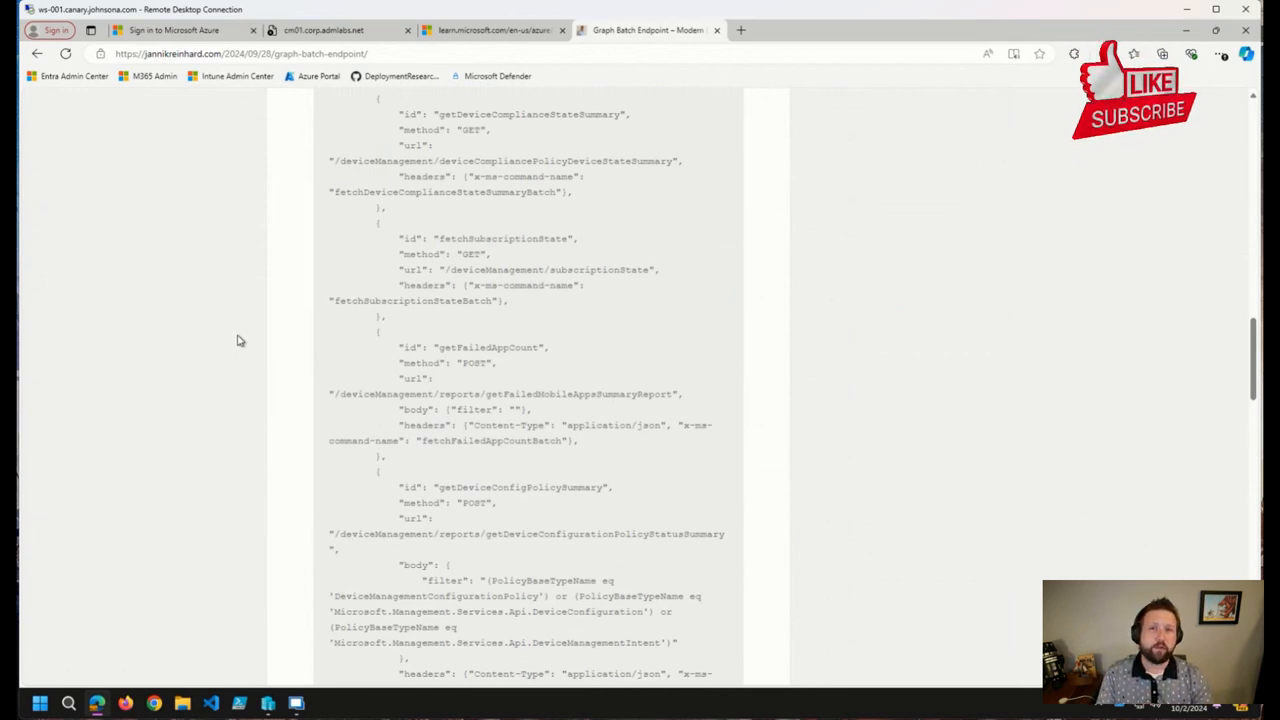
{"action": "scroll", "scroll_direction": "down", "scroll_amount": 3}
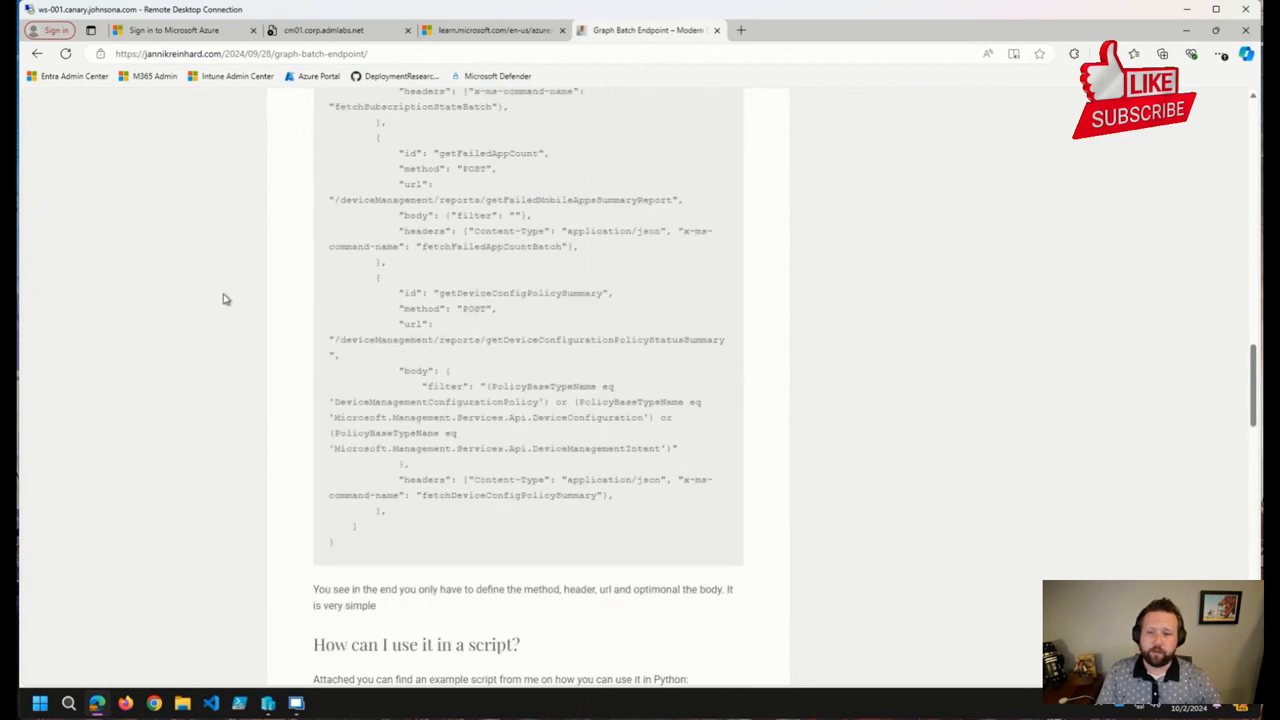
{"action": "scroll", "scroll_direction": "down", "scroll_amount": 3}
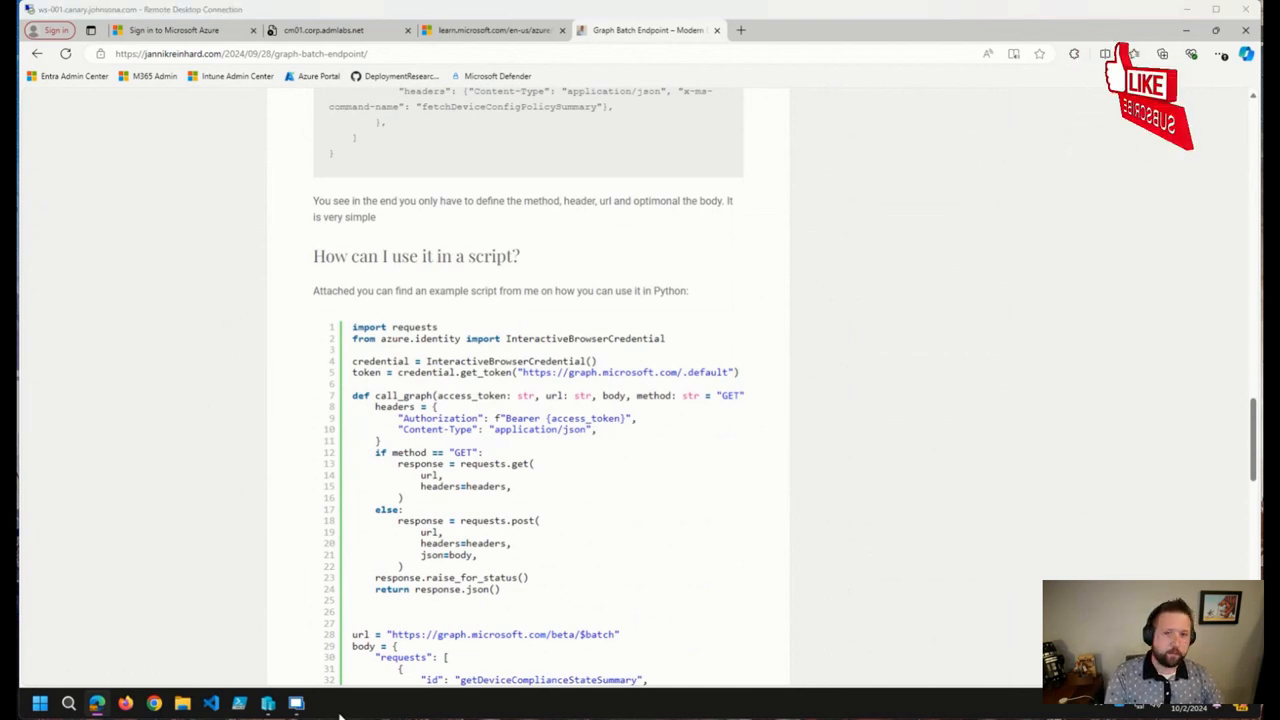
{"action": "mouse_move", "coordinate": [850, 372]}
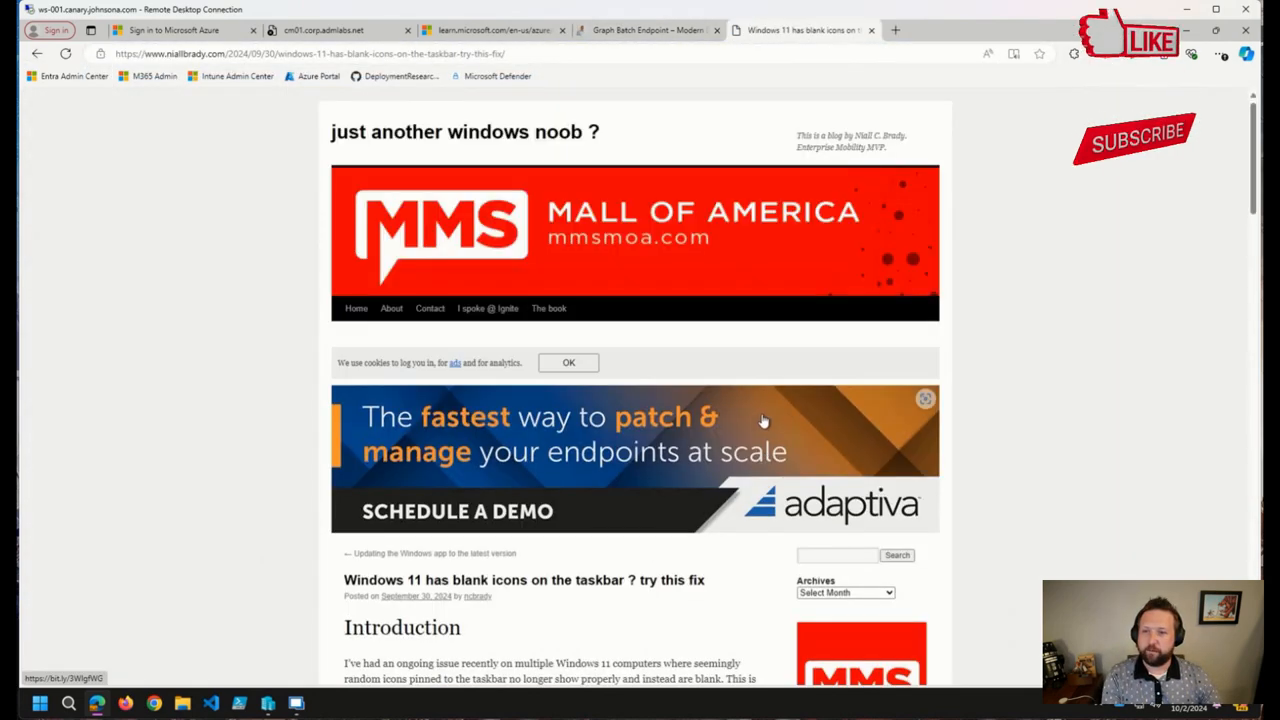
Read the niallbrady.com blank taskbar icons post down to its fix and closing note
{"action": "scroll", "scroll_direction": "down", "scroll_amount": 3}
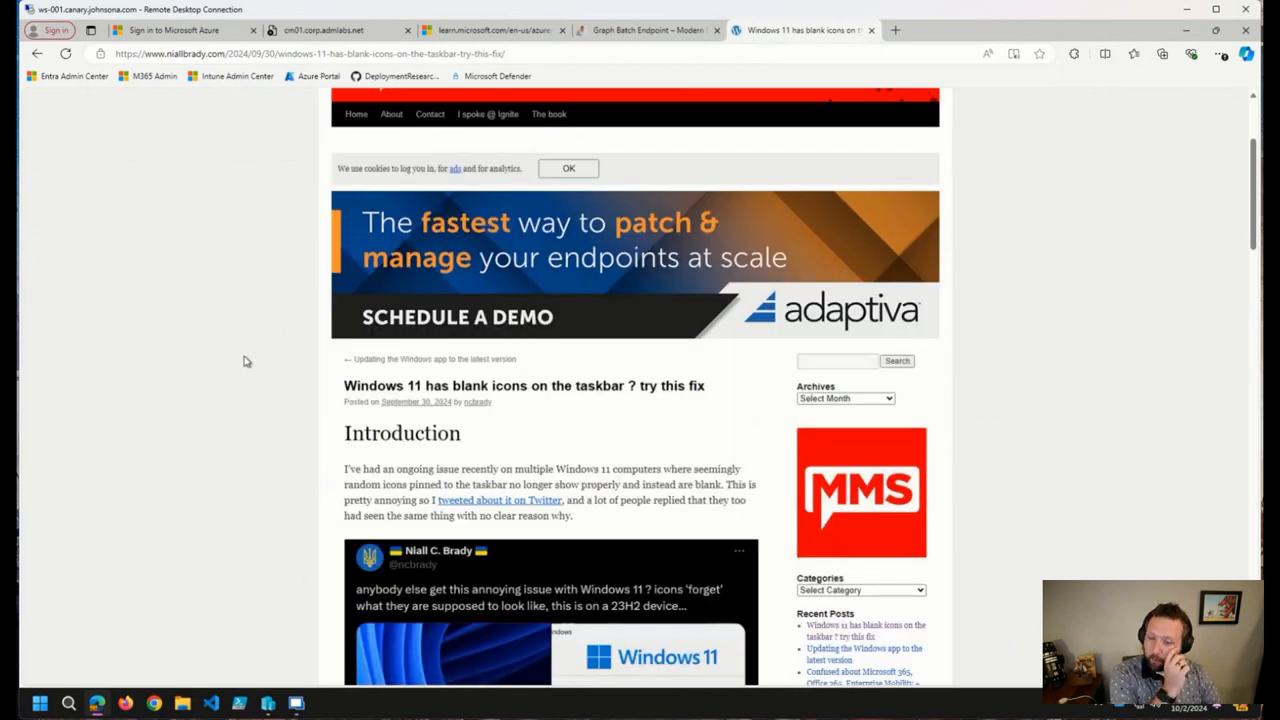
{"action": "scroll", "scroll_direction": "down", "scroll_amount": 3}
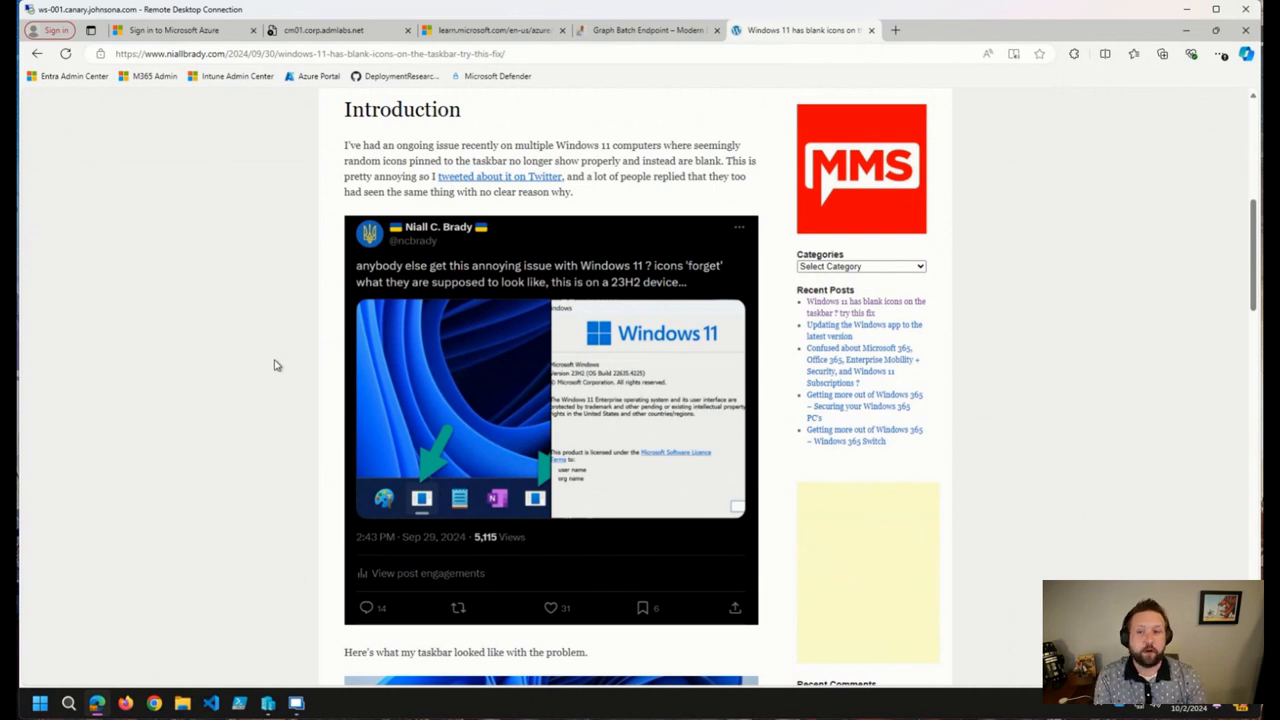
{"action": "mouse_move", "coordinate": [279, 367]}
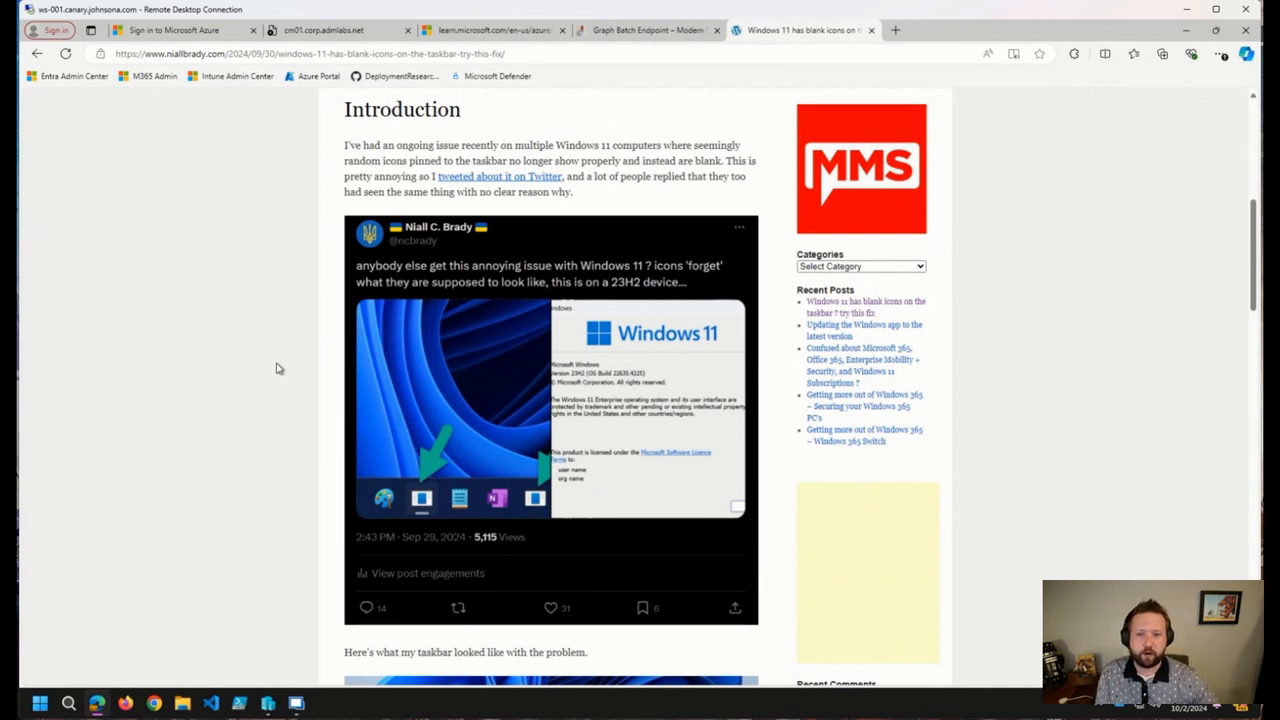
{"action": "scroll", "scroll_direction": "down", "scroll_amount": 3}
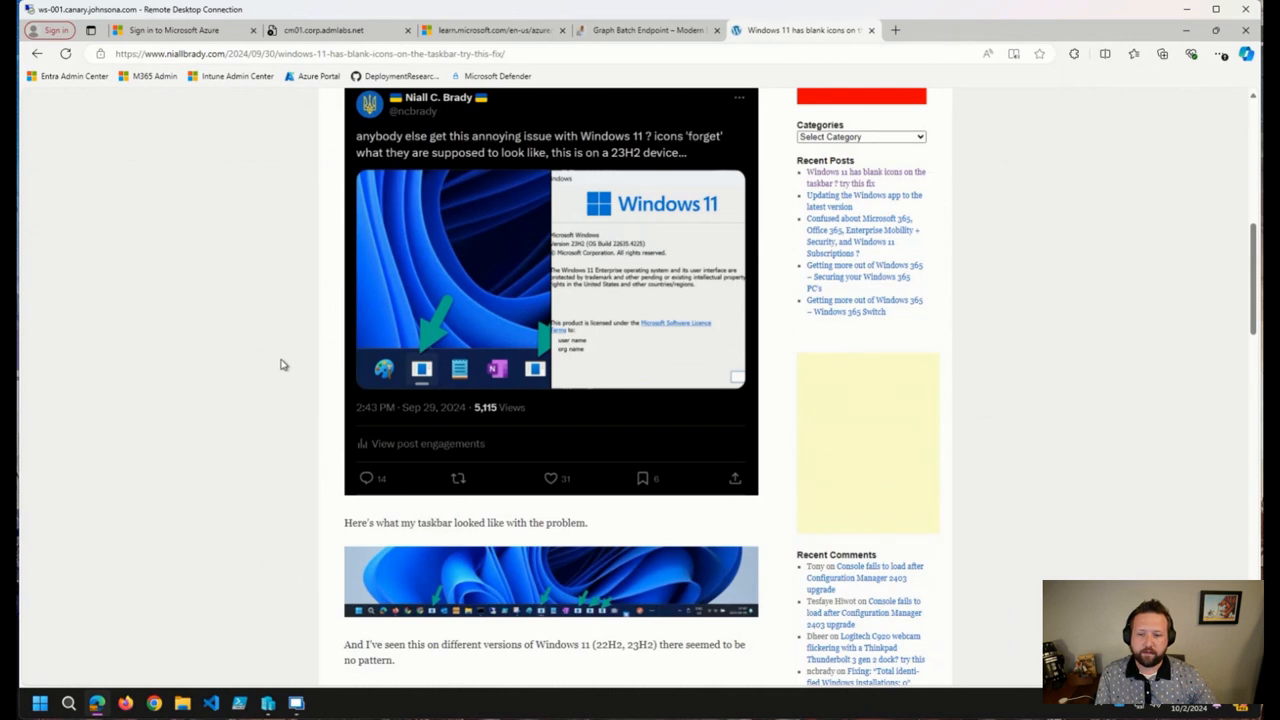
{"action": "scroll", "scroll_direction": "down", "scroll_amount": 3}
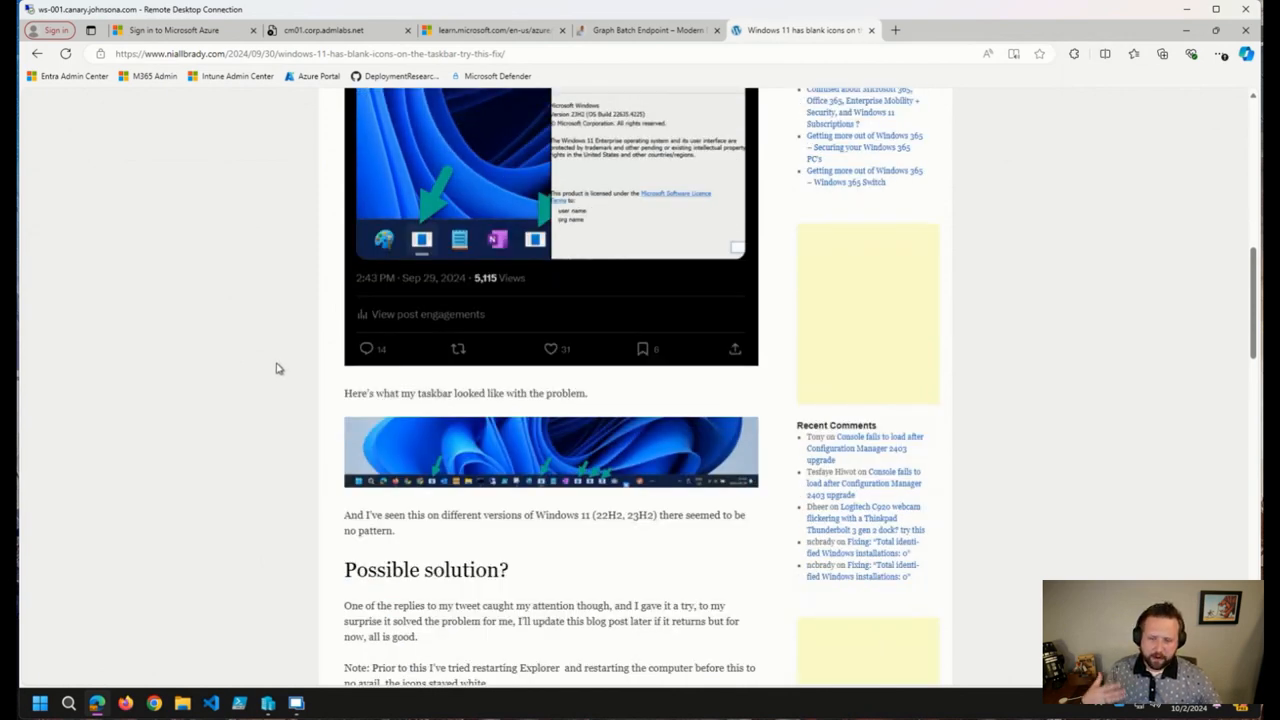
{"action": "scroll", "scroll_direction": "down", "scroll_amount": 3}
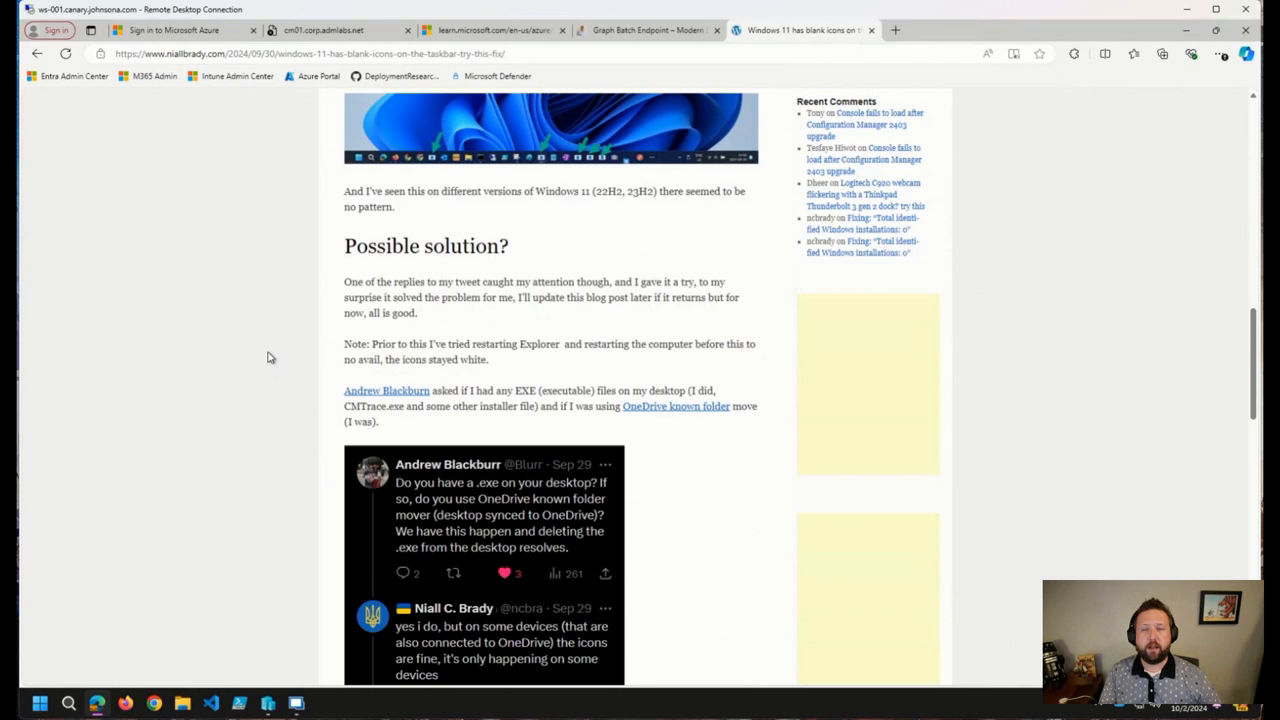
{"action": "scroll", "scroll_direction": "down", "scroll_amount": 3}
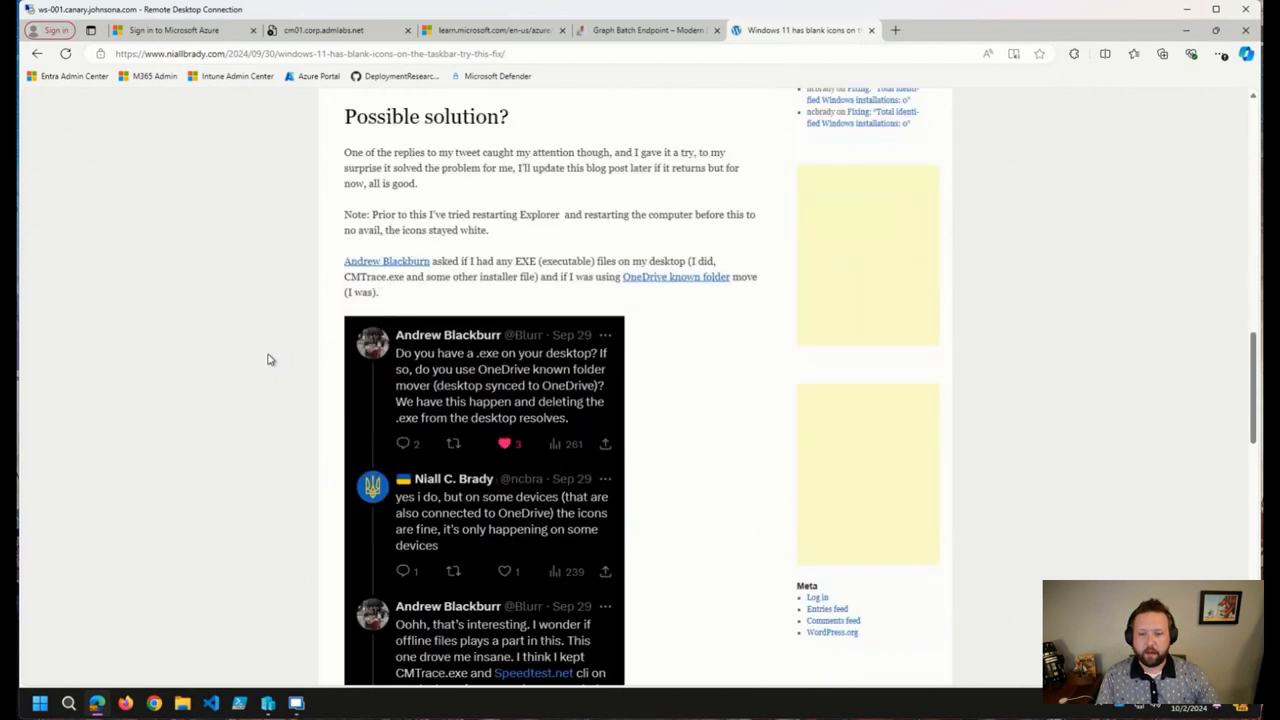
{"action": "scroll", "scroll_direction": "down", "scroll_amount": 3}
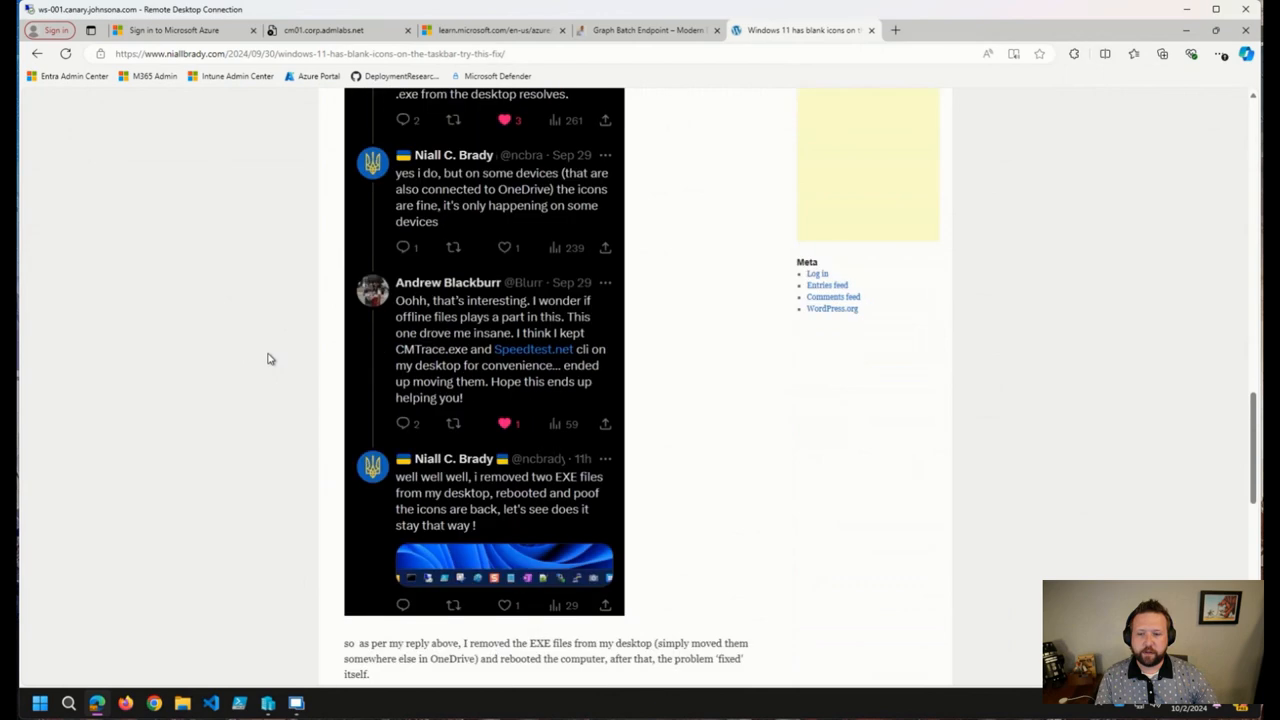
{"action": "scroll", "scroll_direction": "down", "scroll_amount": 3}
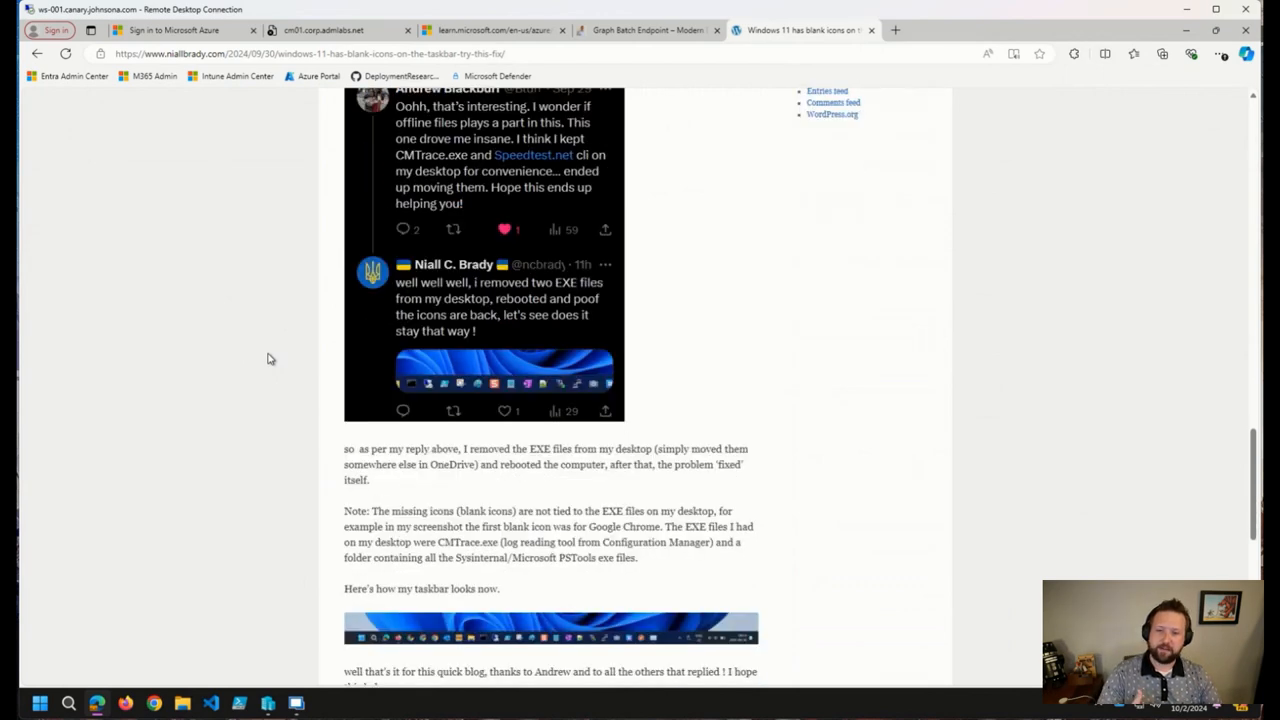
{"action": "scroll", "scroll_direction": "down", "scroll_amount": 3}
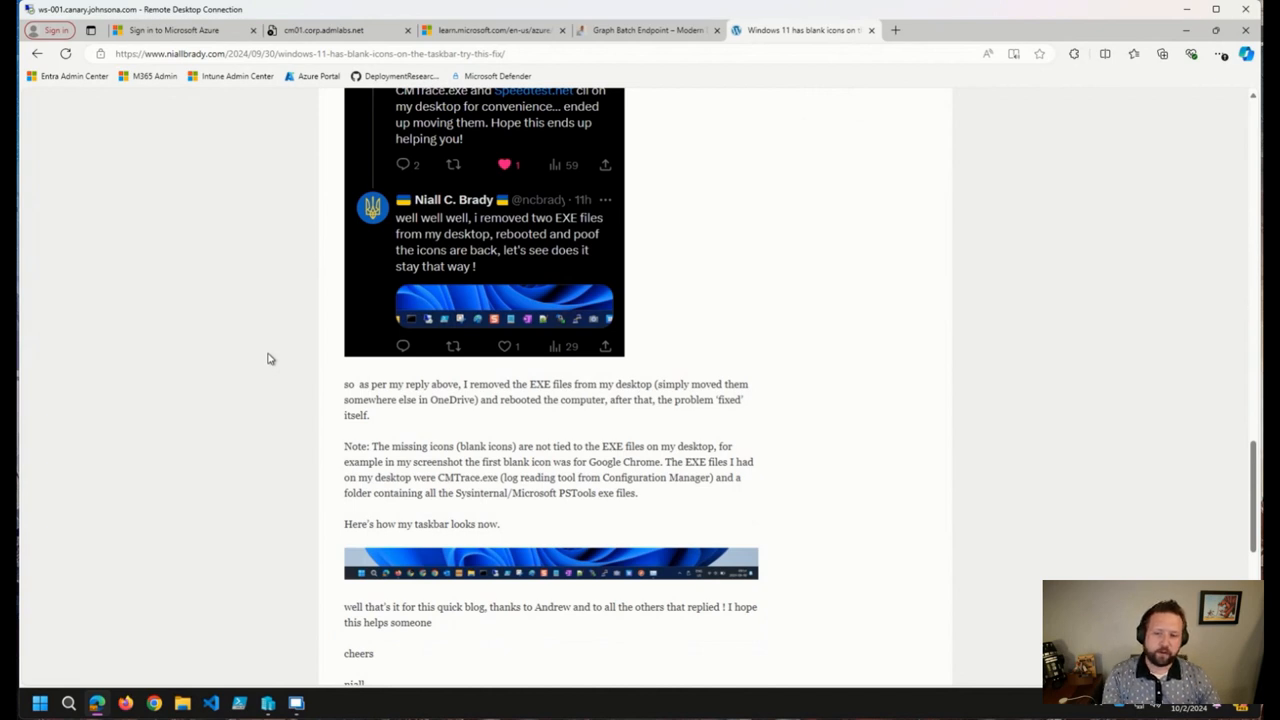
{"action": "mouse_move", "coordinate": [270, 405]}
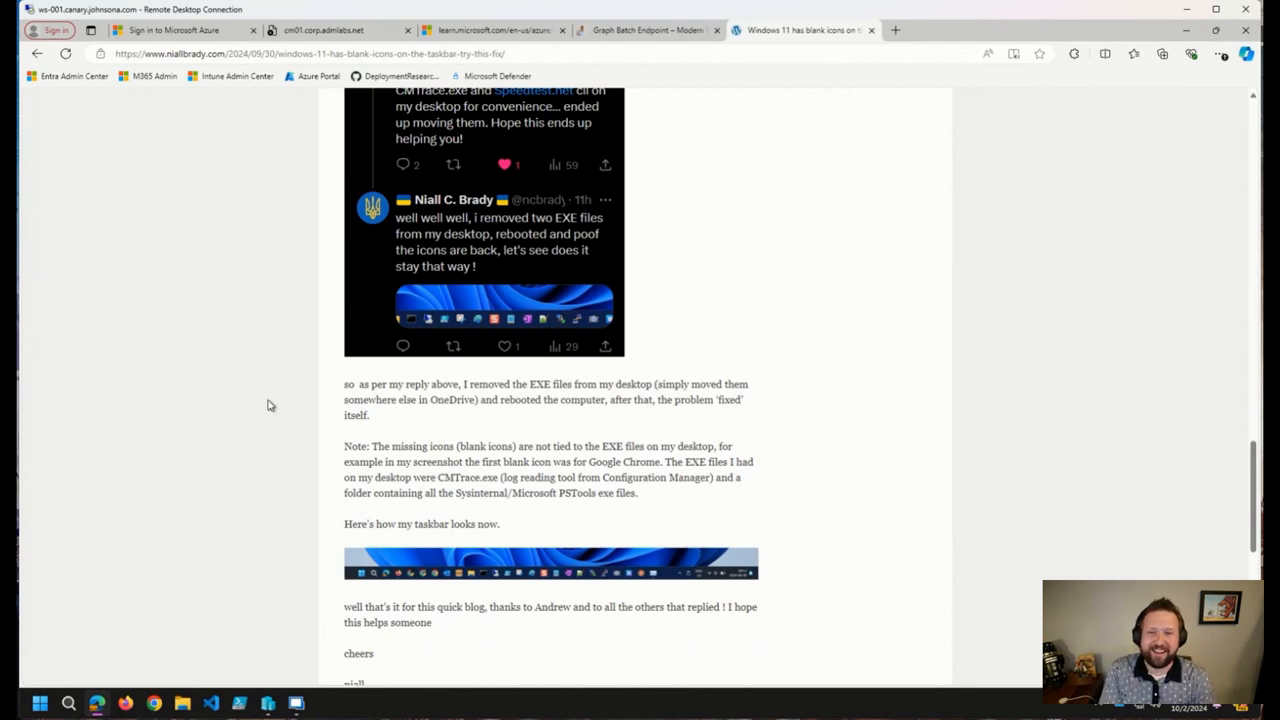
{"action": "scroll", "scroll_direction": "up", "scroll_amount": 3}
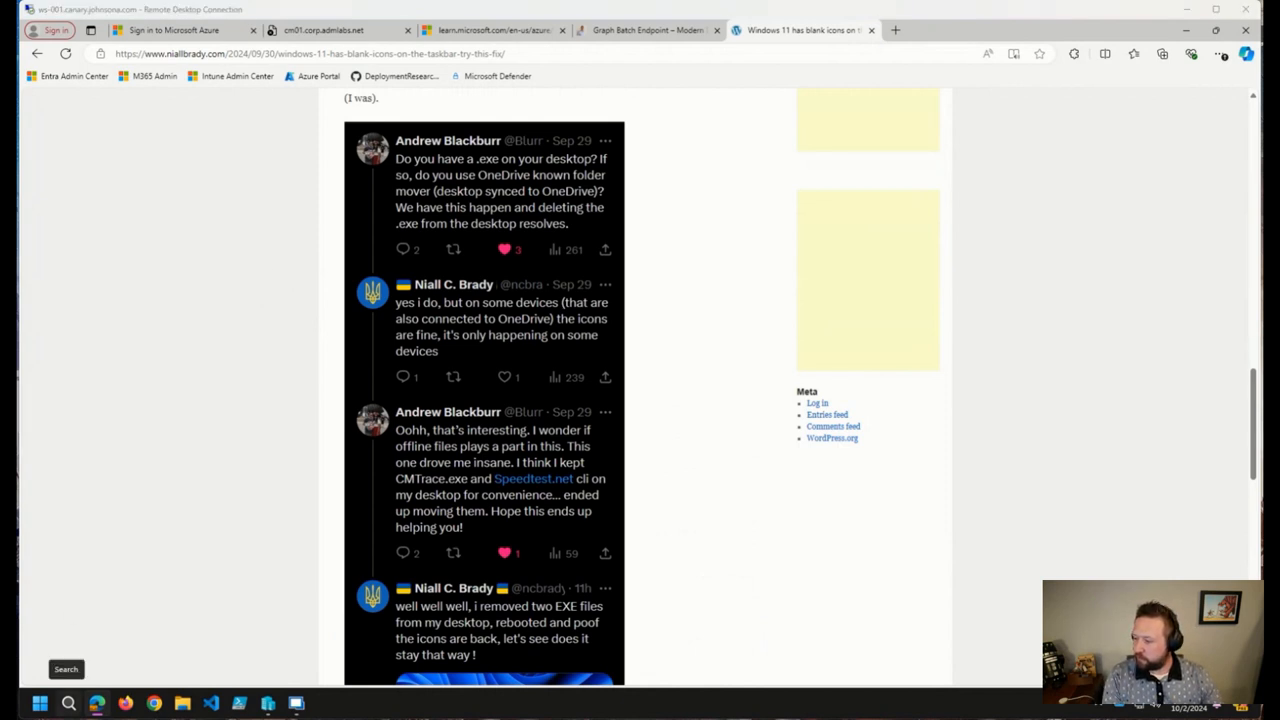
{"action": "mouse_move", "coordinate": [1078, 476]}
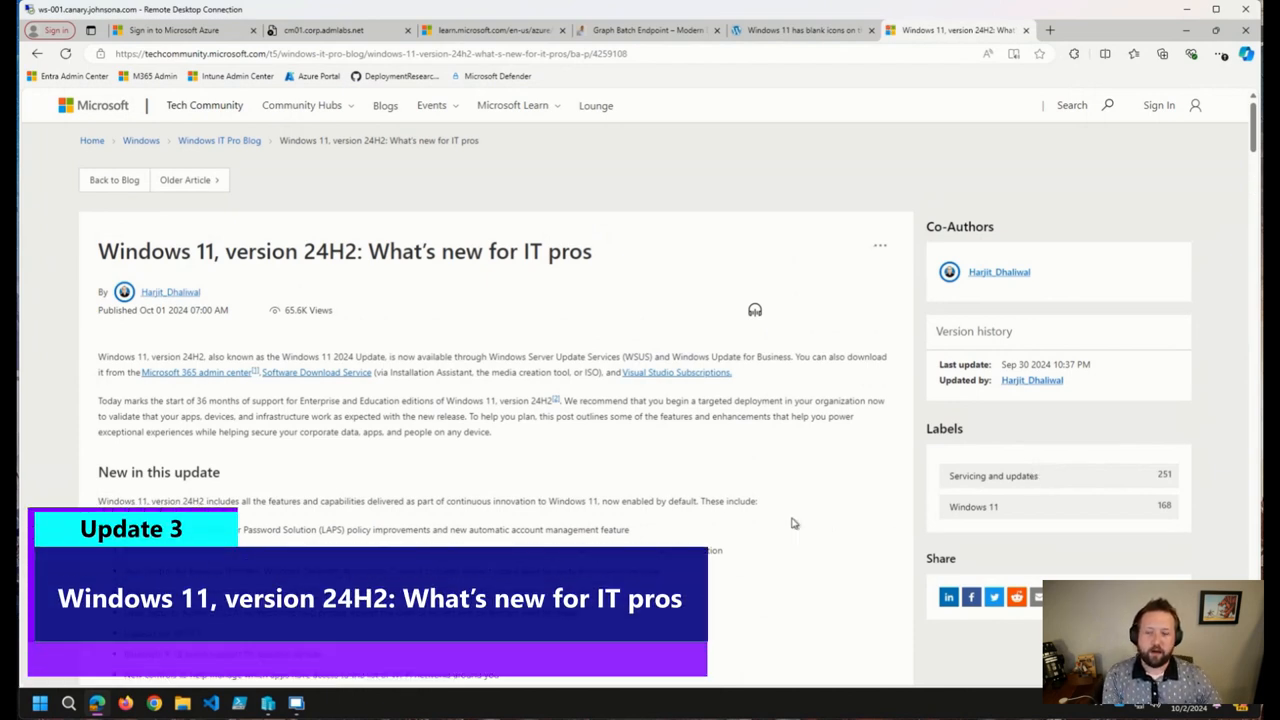
{"action": "mouse_move", "coordinate": [778, 508]}
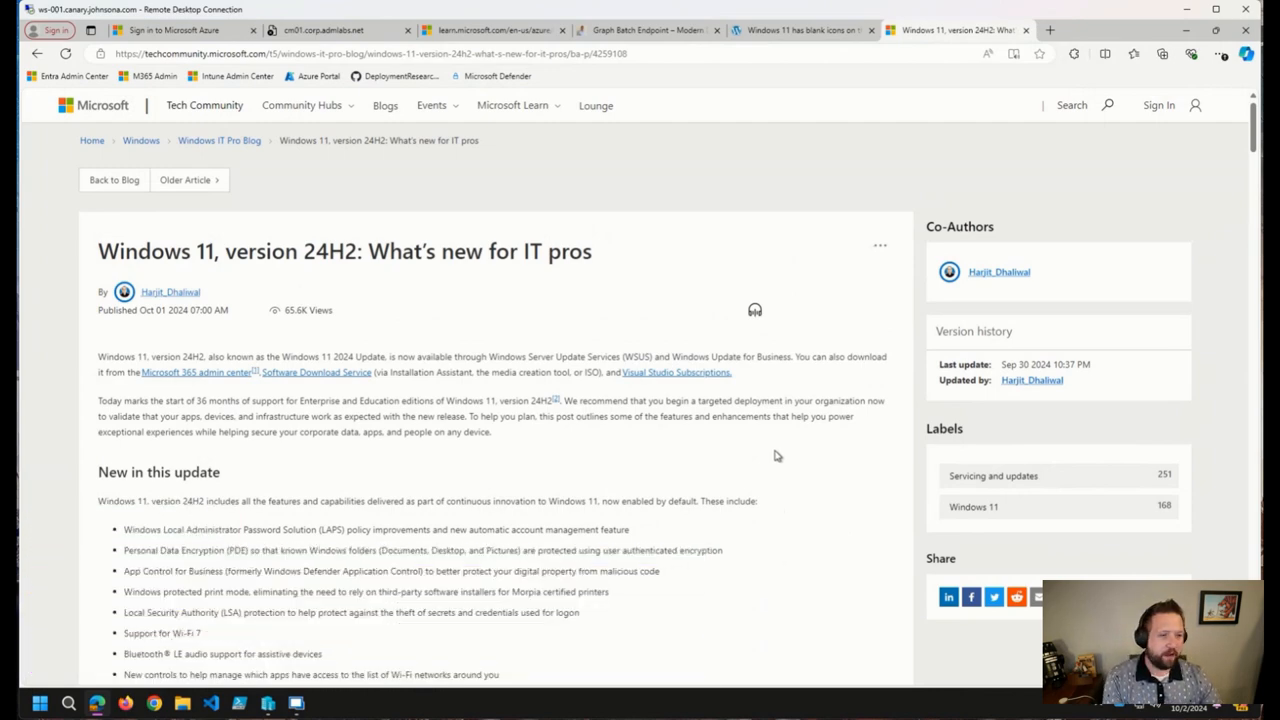
{"action": "scroll", "scroll_direction": "down", "scroll_amount": 3}
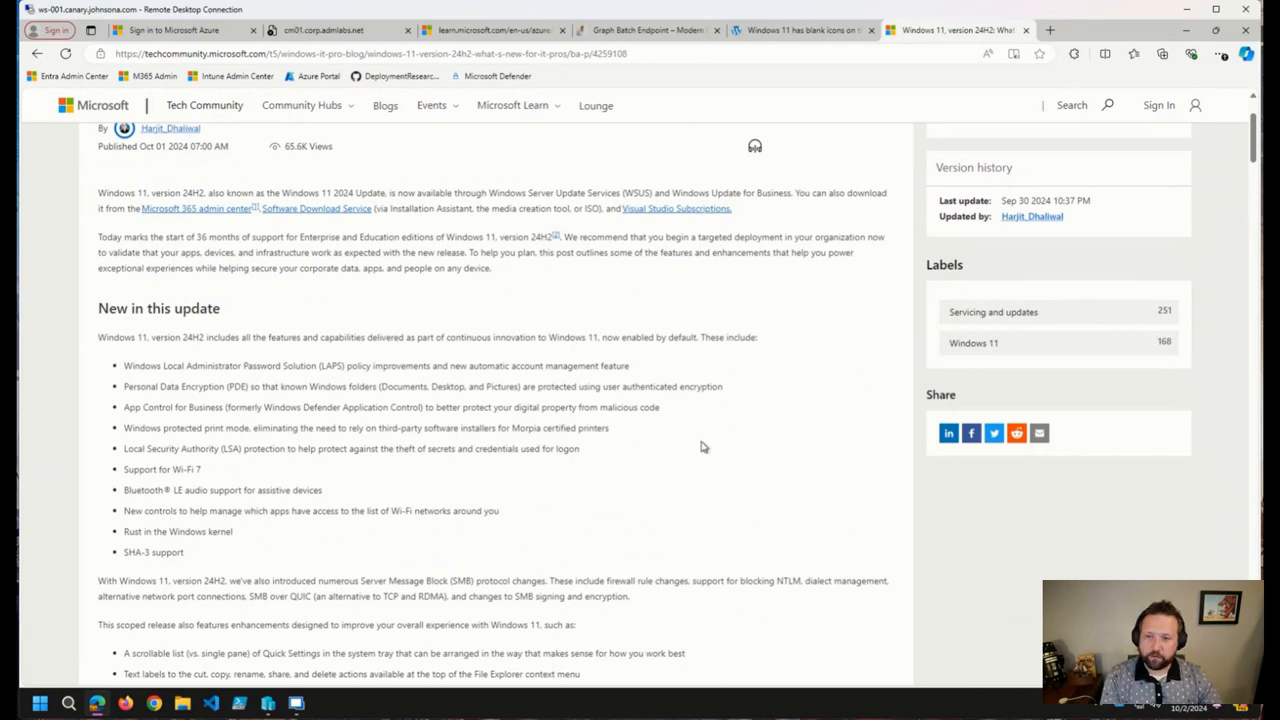
{"action": "scroll", "scroll_direction": "down", "scroll_amount": 3}
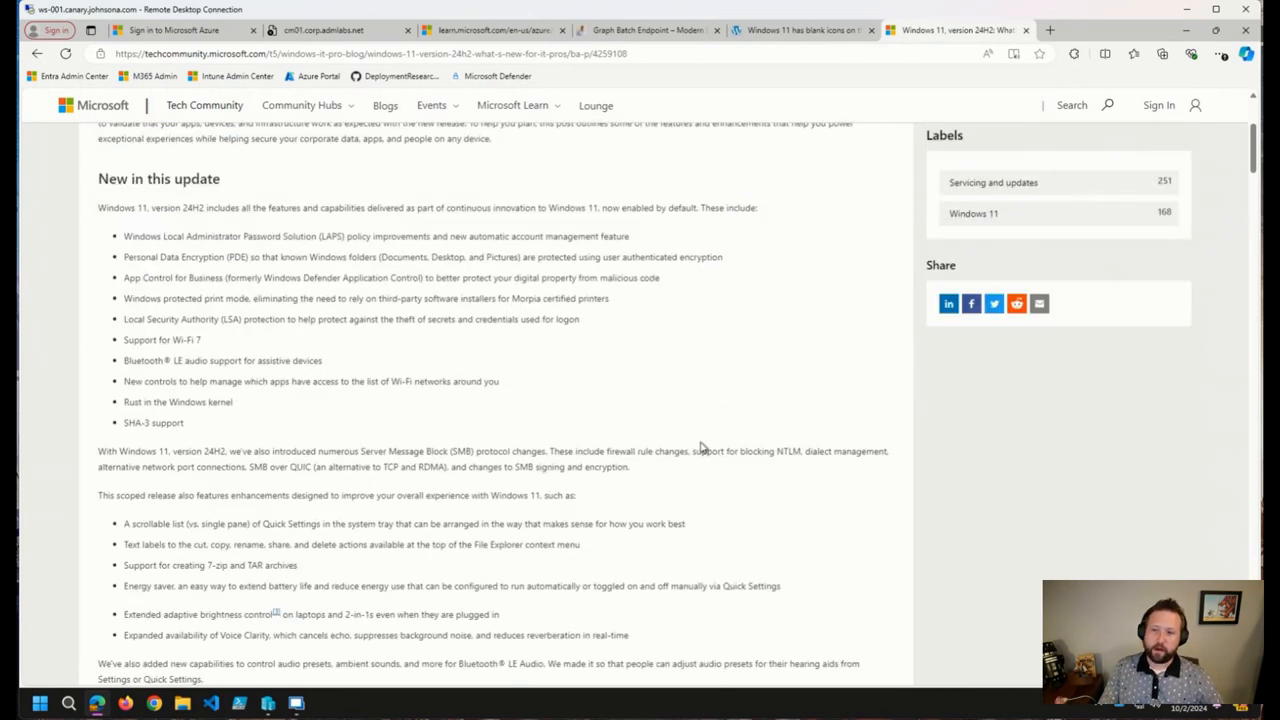
{"action": "mouse_move", "coordinate": [660, 485]}
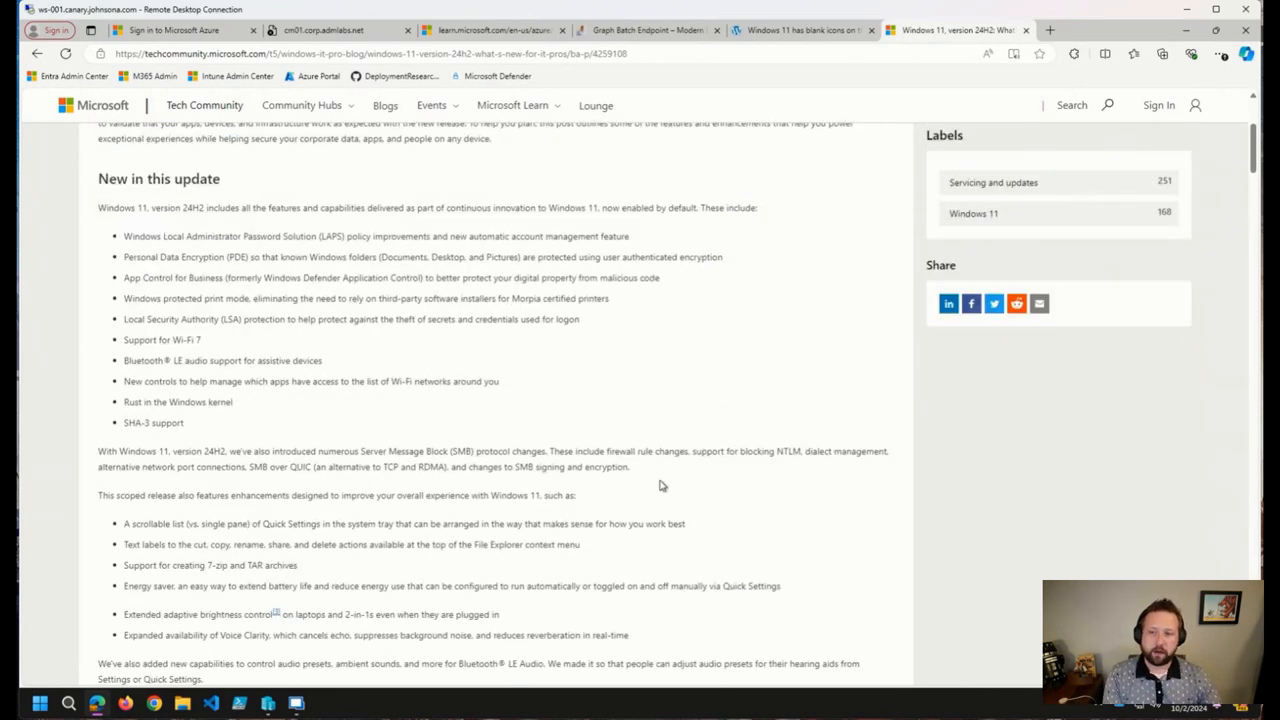
{"action": "mouse_move", "coordinate": [600, 407]}
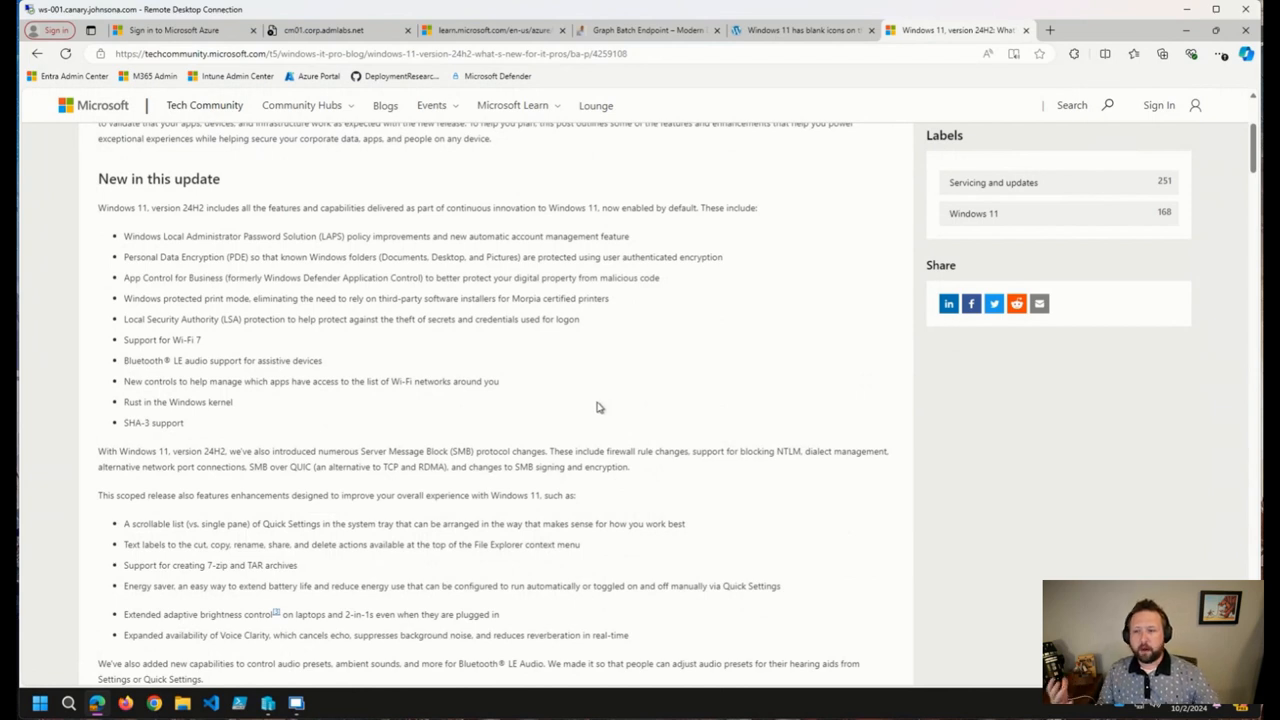
{"action": "mouse_move", "coordinate": [590, 410]}
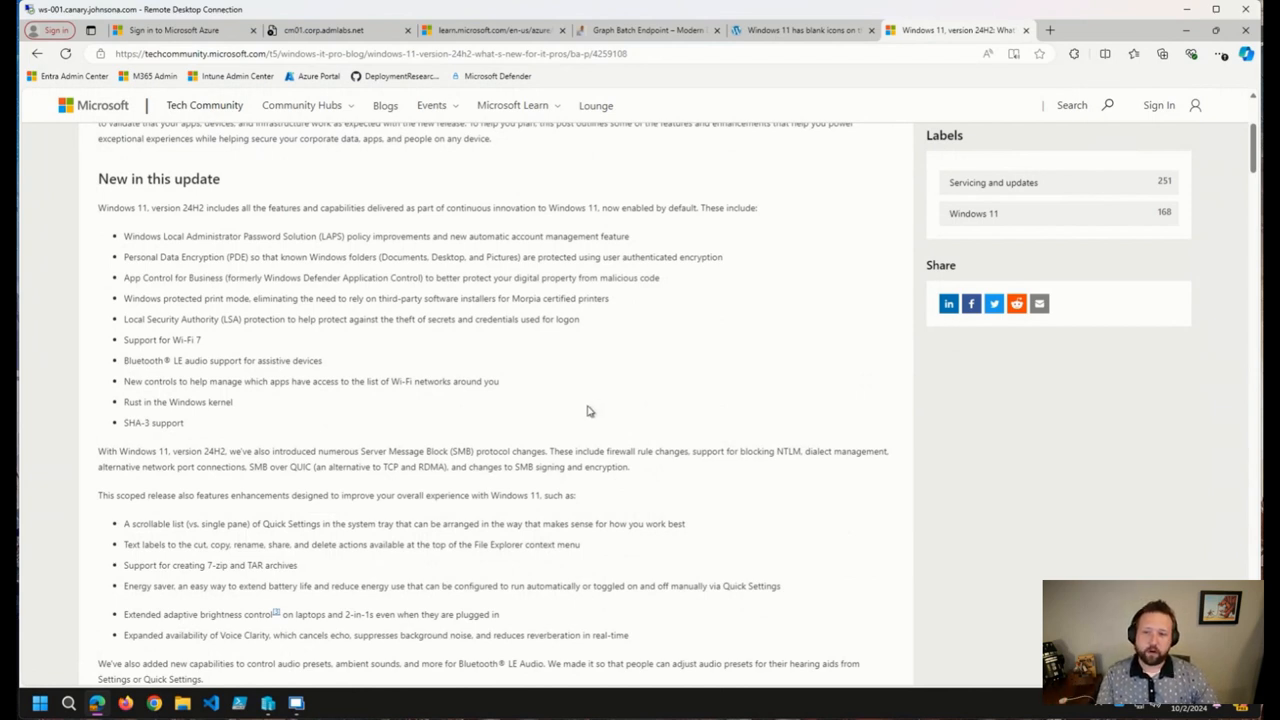
{"action": "mouse_move", "coordinate": [583, 411]}
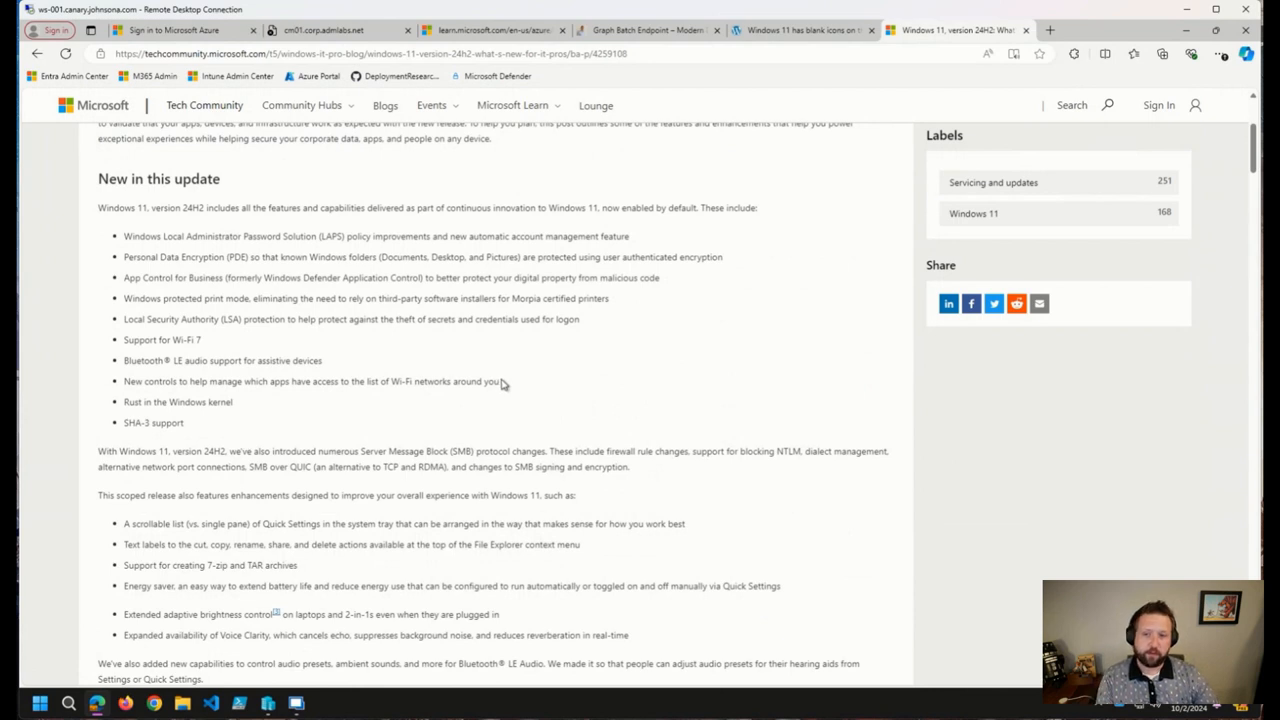
{"action": "mouse_move", "coordinate": [267, 349]}
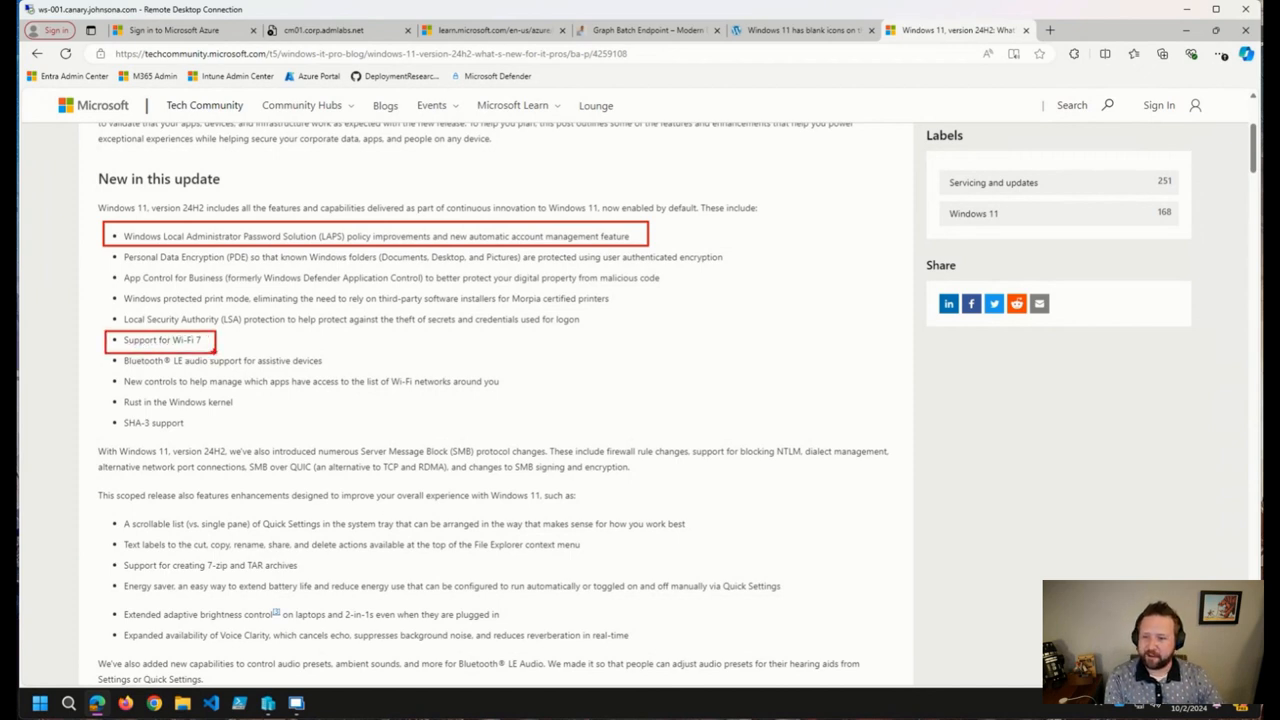
{"action": "mouse_move", "coordinate": [177, 418]}
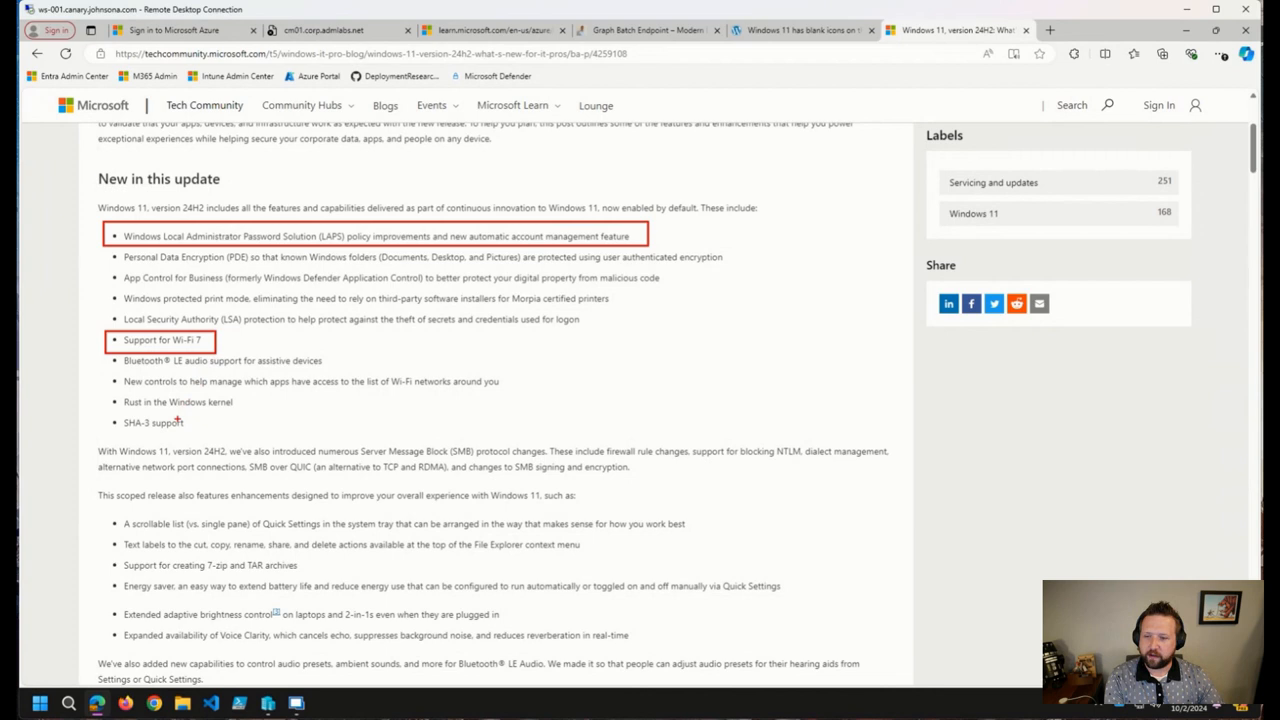
{"action": "mouse_move", "coordinate": [108, 556]}
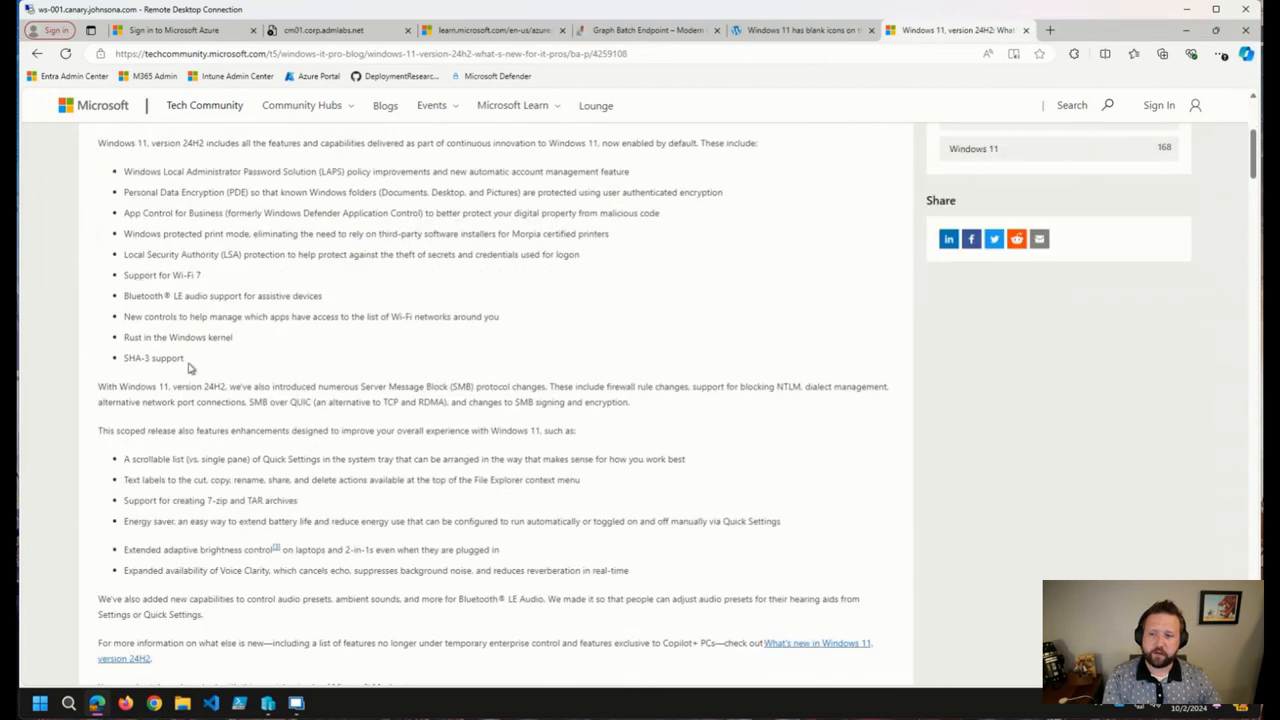
Scroll the 24H2 post to its video and 'Updated deployment and management tools' links
{"action": "scroll", "scroll_direction": "down", "scroll_amount": 3}
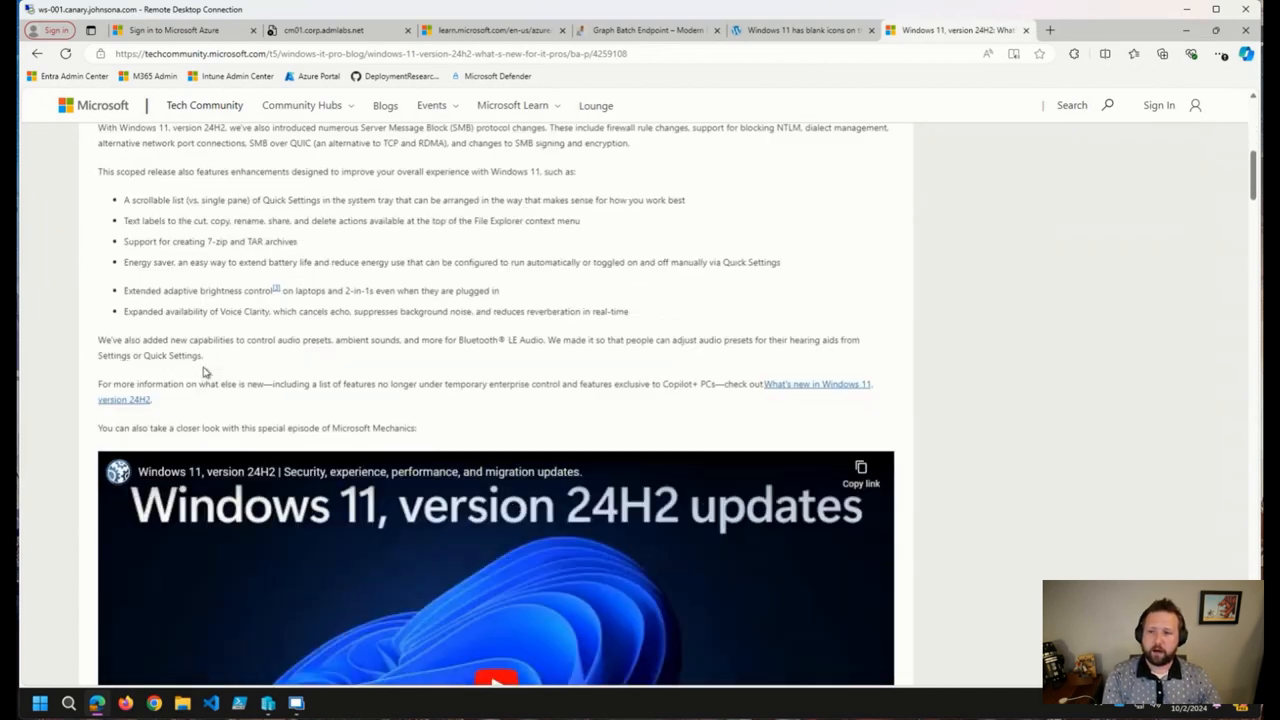
{"action": "scroll", "scroll_direction": "down", "scroll_amount": 3}
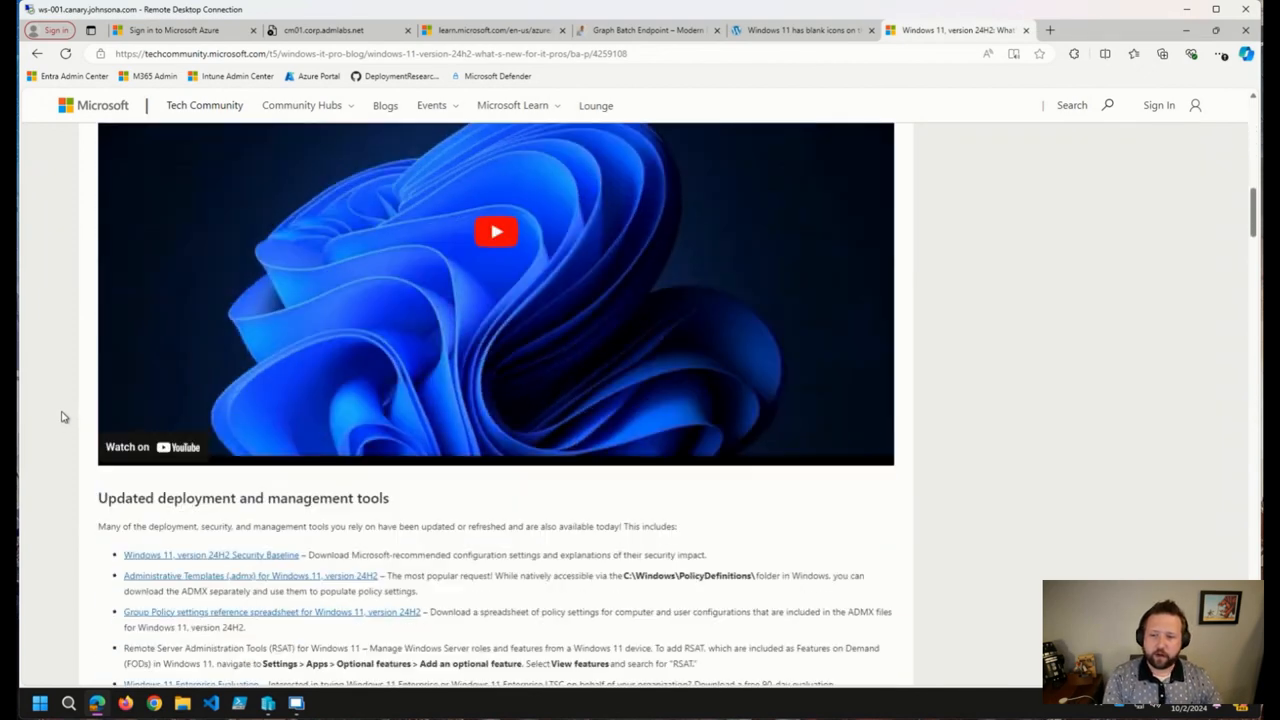
{"action": "scroll", "scroll_direction": "down", "scroll_amount": 3}
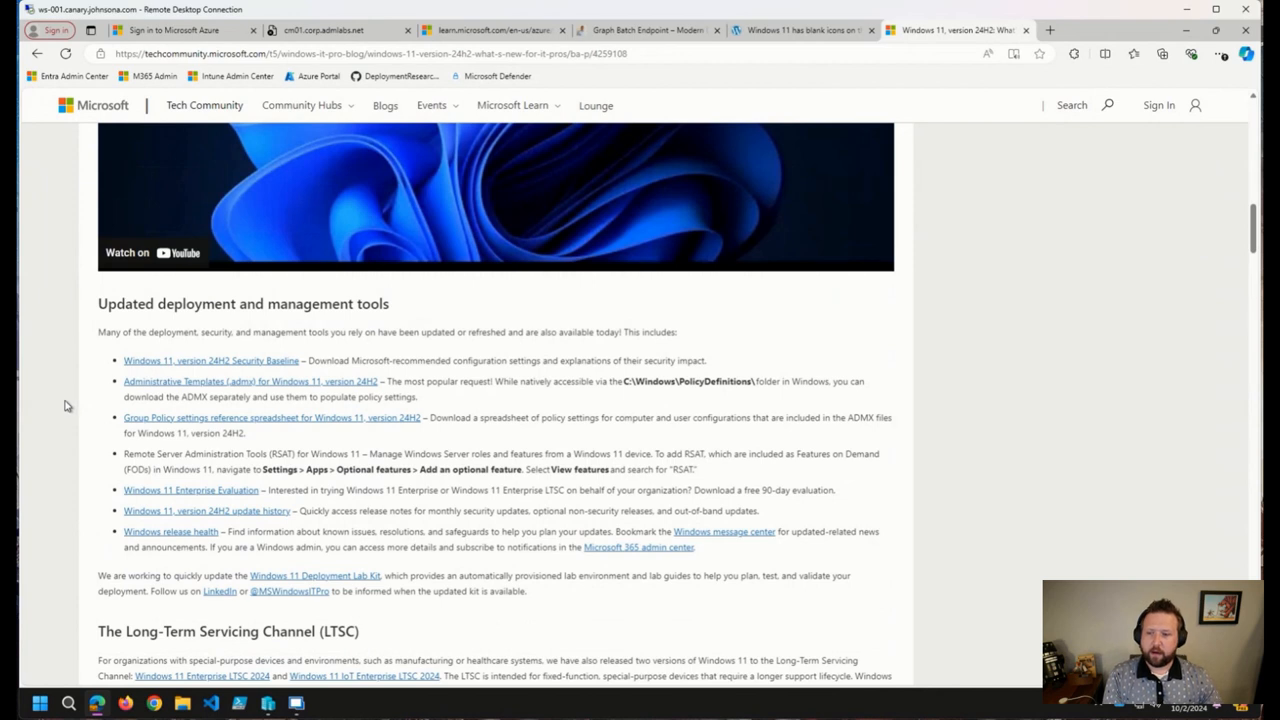
{"action": "mouse_move", "coordinate": [67, 398]}
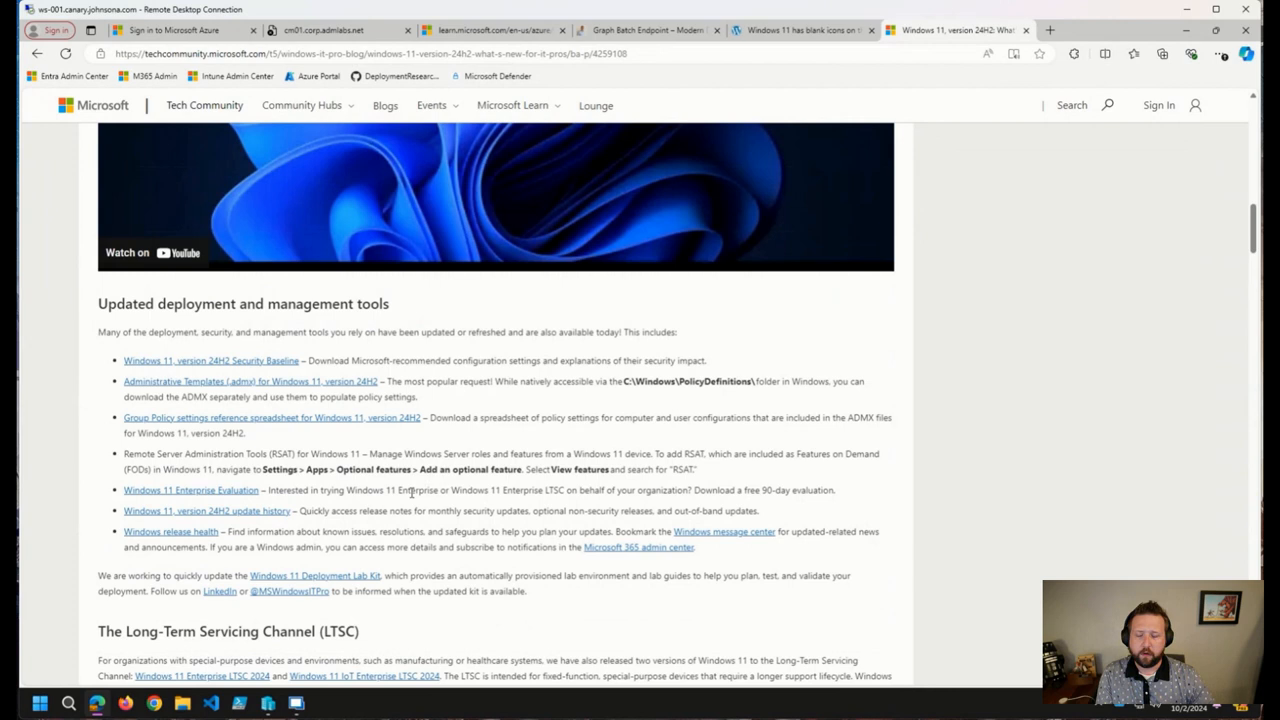
{"action": "mouse_move", "coordinate": [548, 548]}
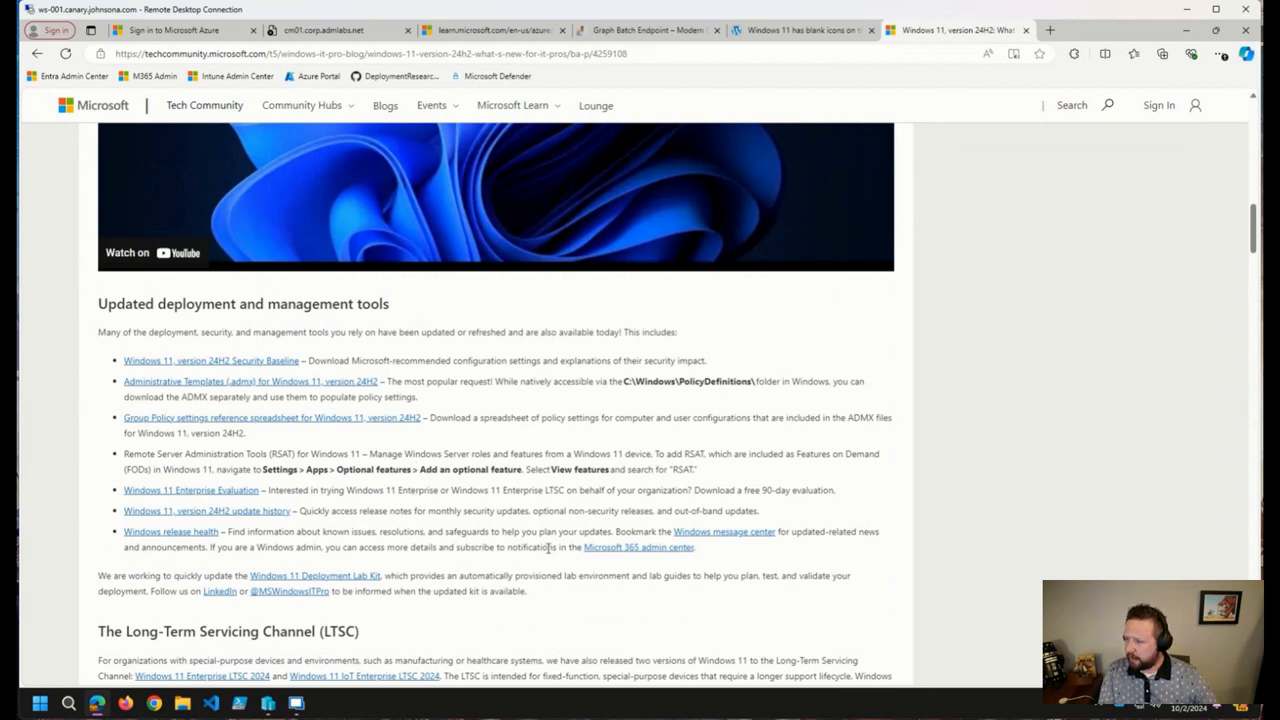
{"action": "mouse_move", "coordinate": [237, 76]}
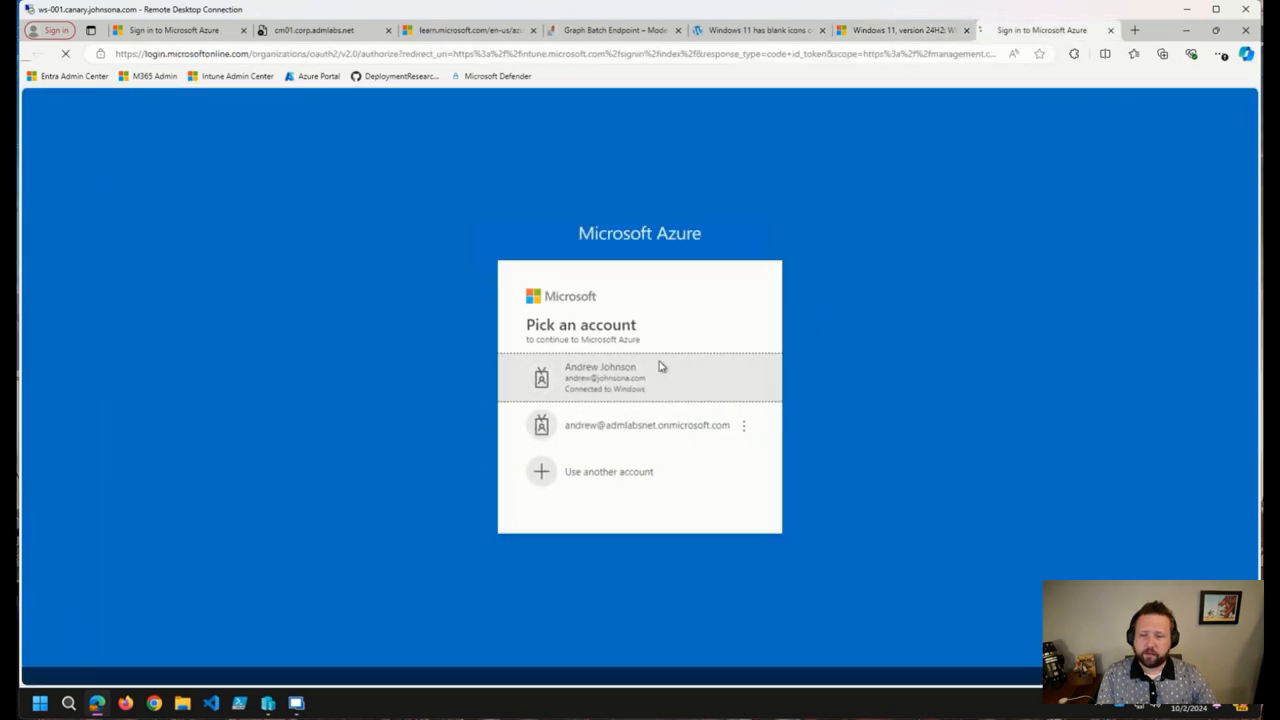
Sign in with the ADMLabs.net lab account, retrying the password and staying signed in
{"action": "left_click", "coordinate": [600, 377]}
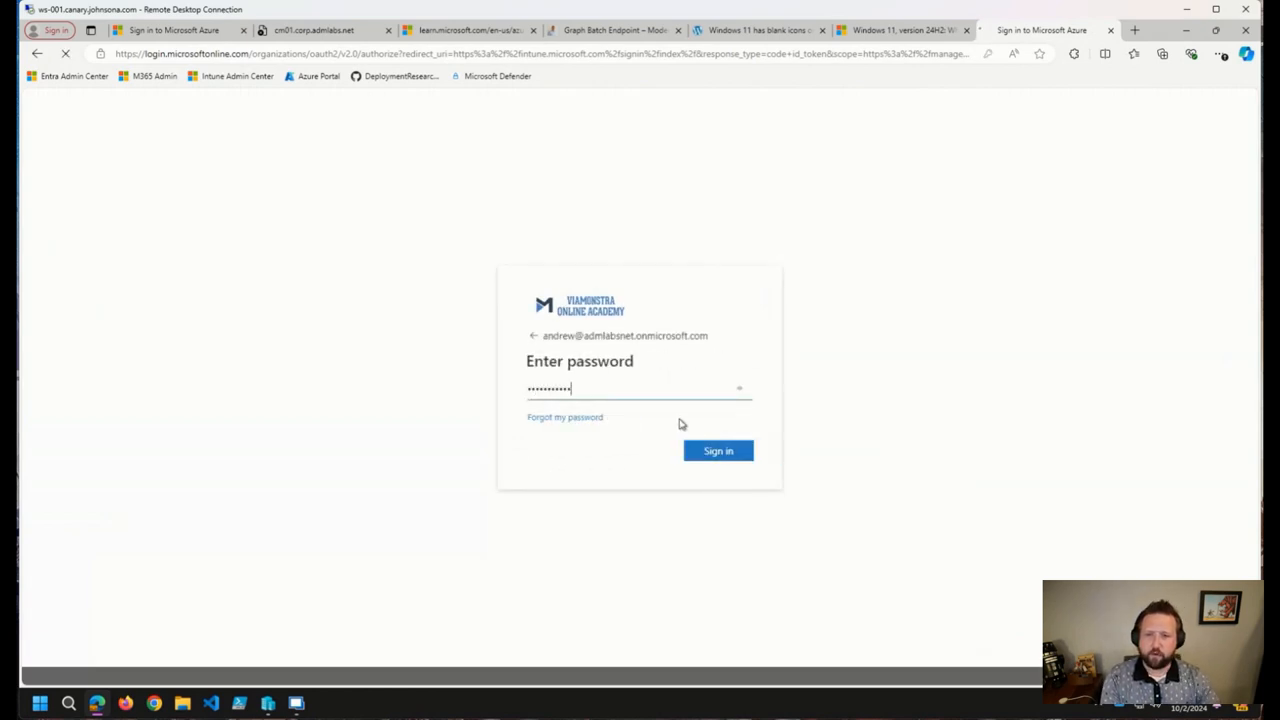
{"action": "left_click", "coordinate": [718, 450]}
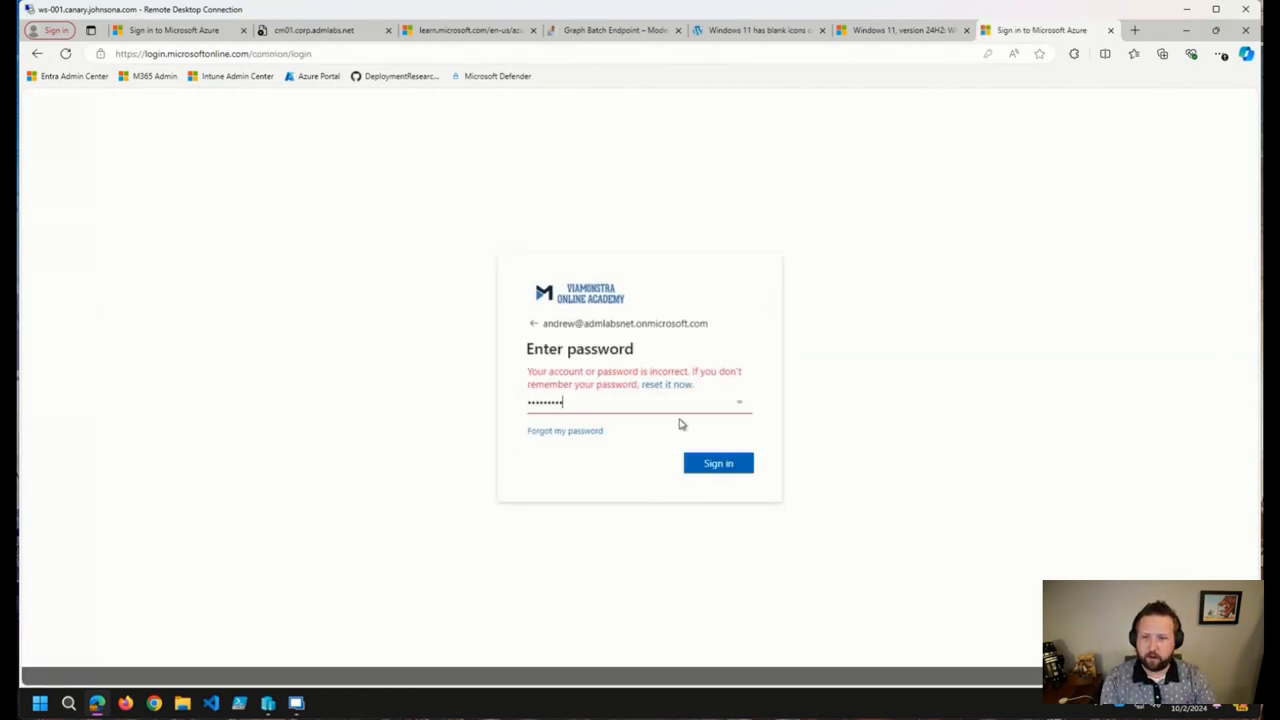
{"action": "left_click", "coordinate": [718, 463]}
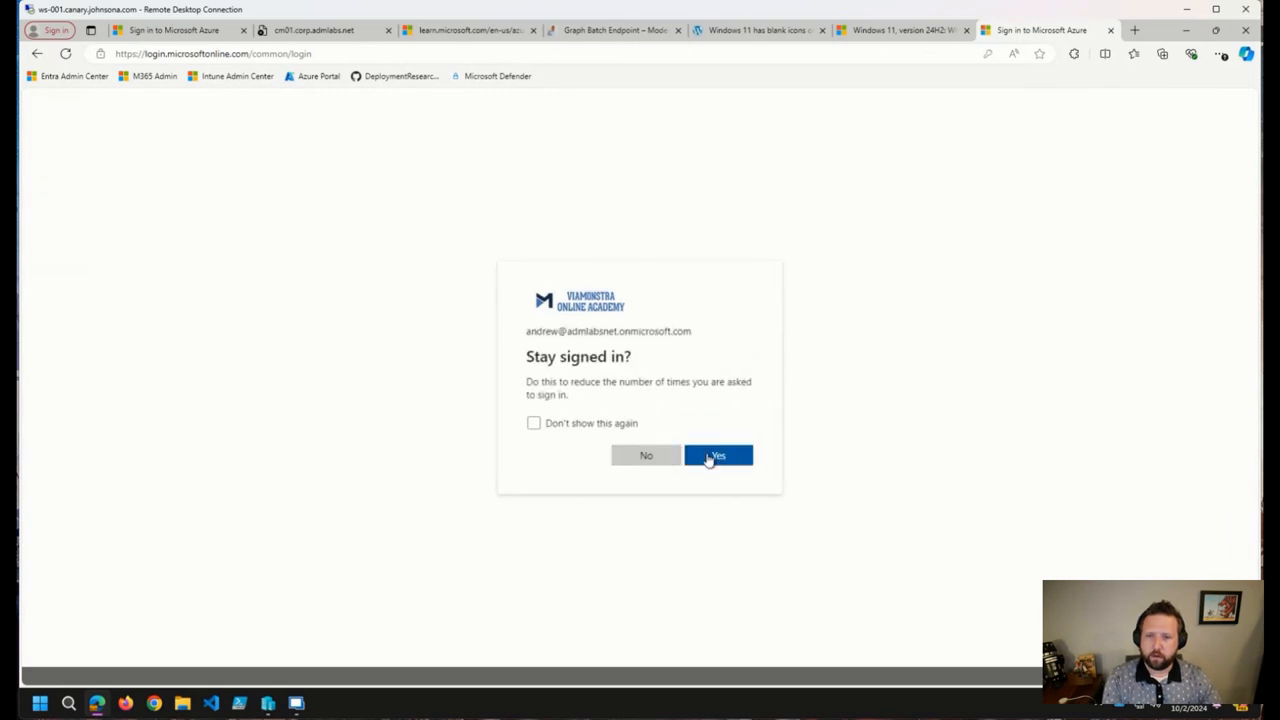
{"action": "left_click", "coordinate": [718, 455]}
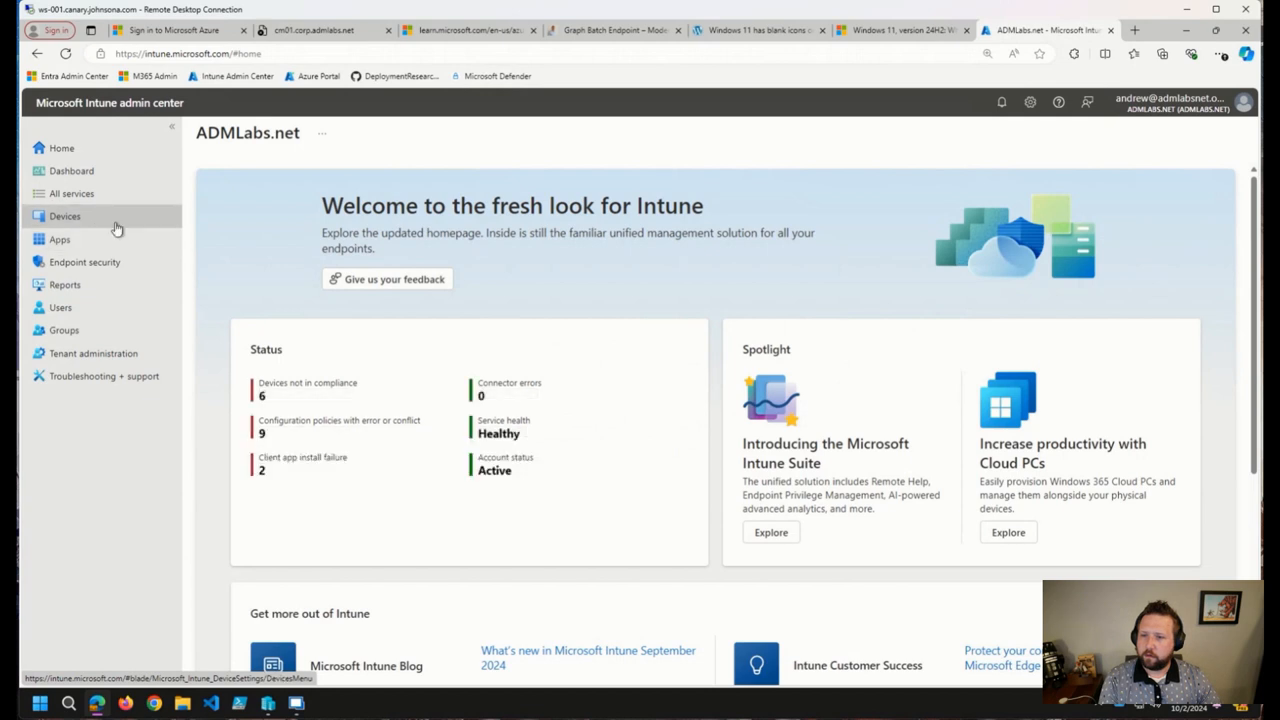
Open the 'Windows 11 - 23H2 Update' profile under Devices > Windows > Feature updates
{"action": "left_click", "coordinate": [64, 216]}
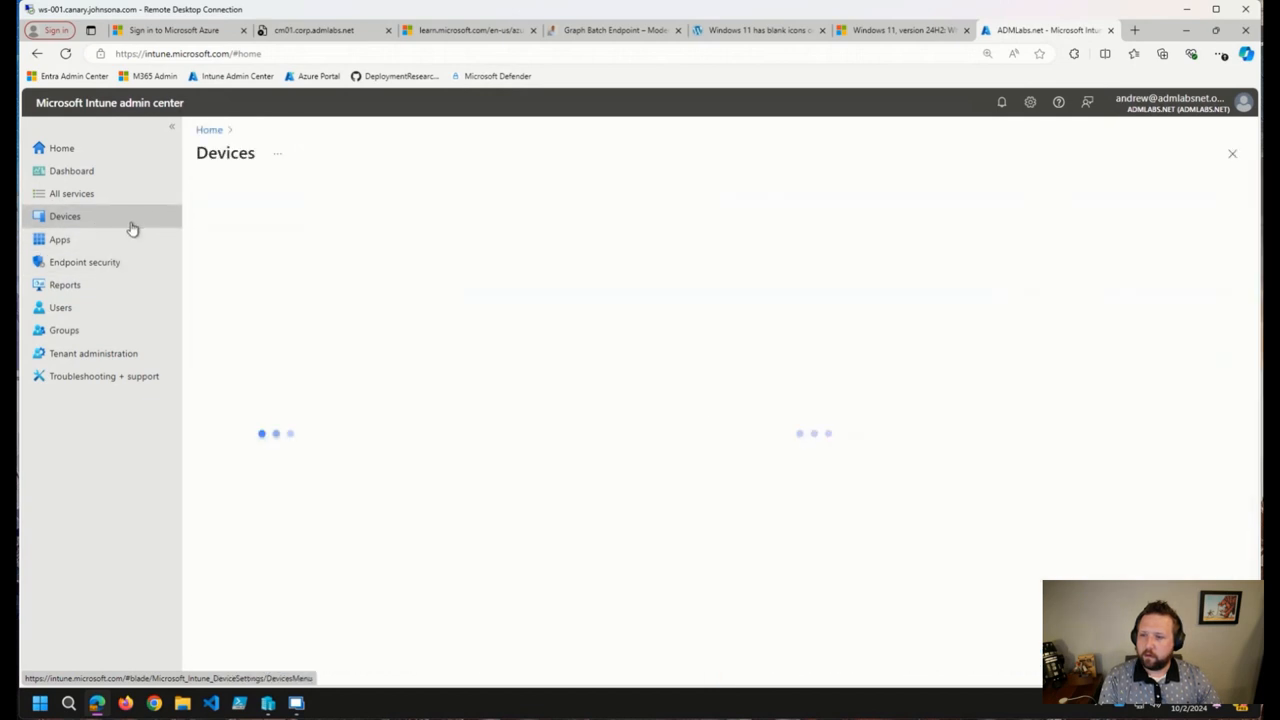
{"action": "left_click", "coordinate": [64, 216]}
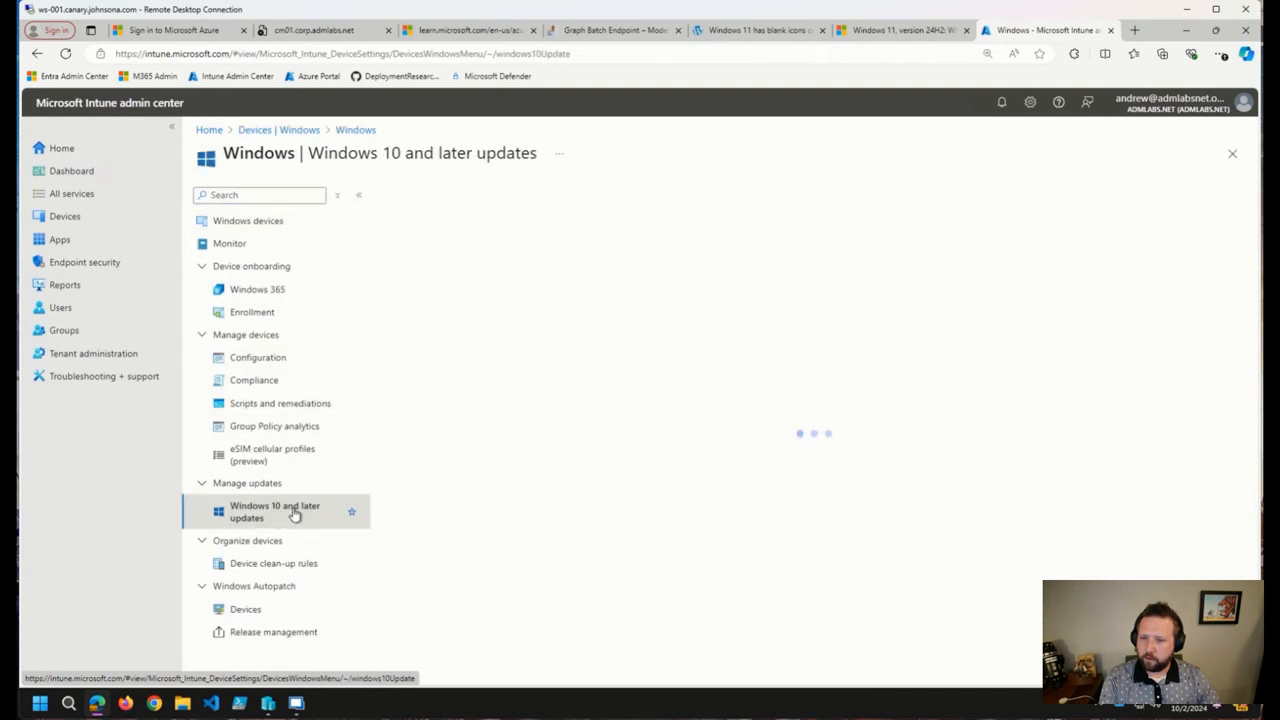
{"action": "left_click", "coordinate": [275, 511]}
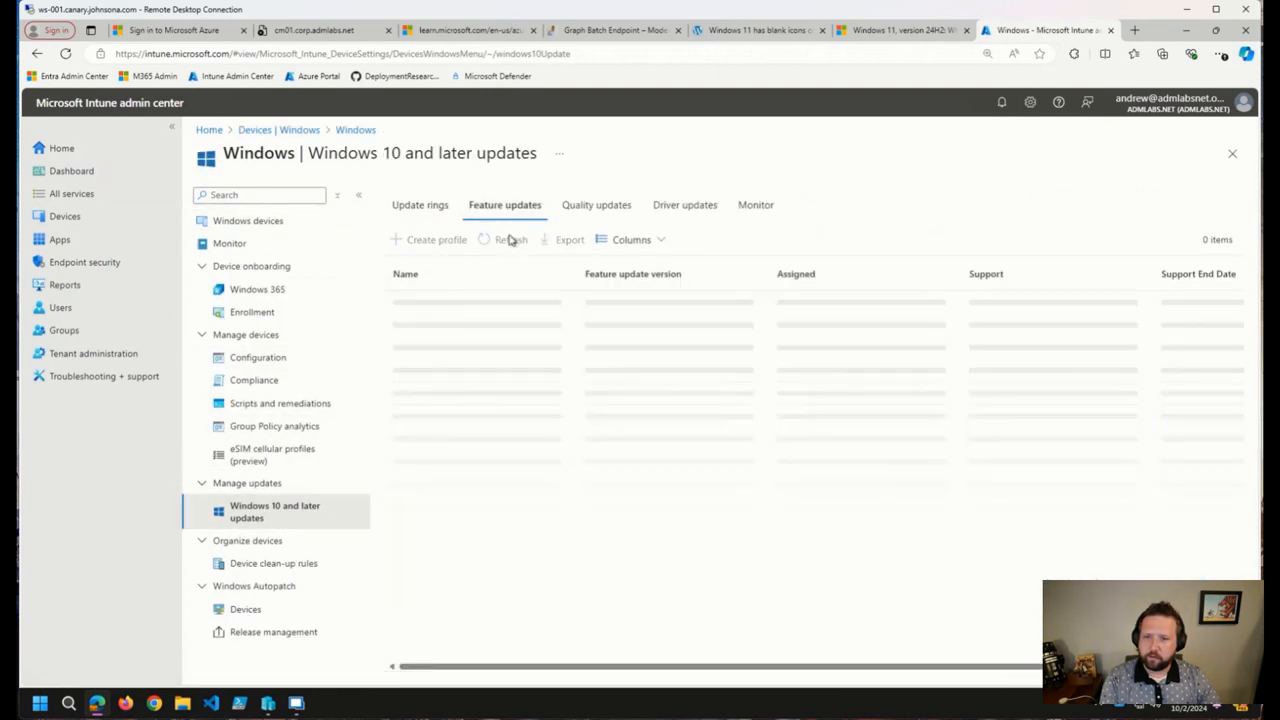
{"action": "left_click", "coordinate": [436, 239]}
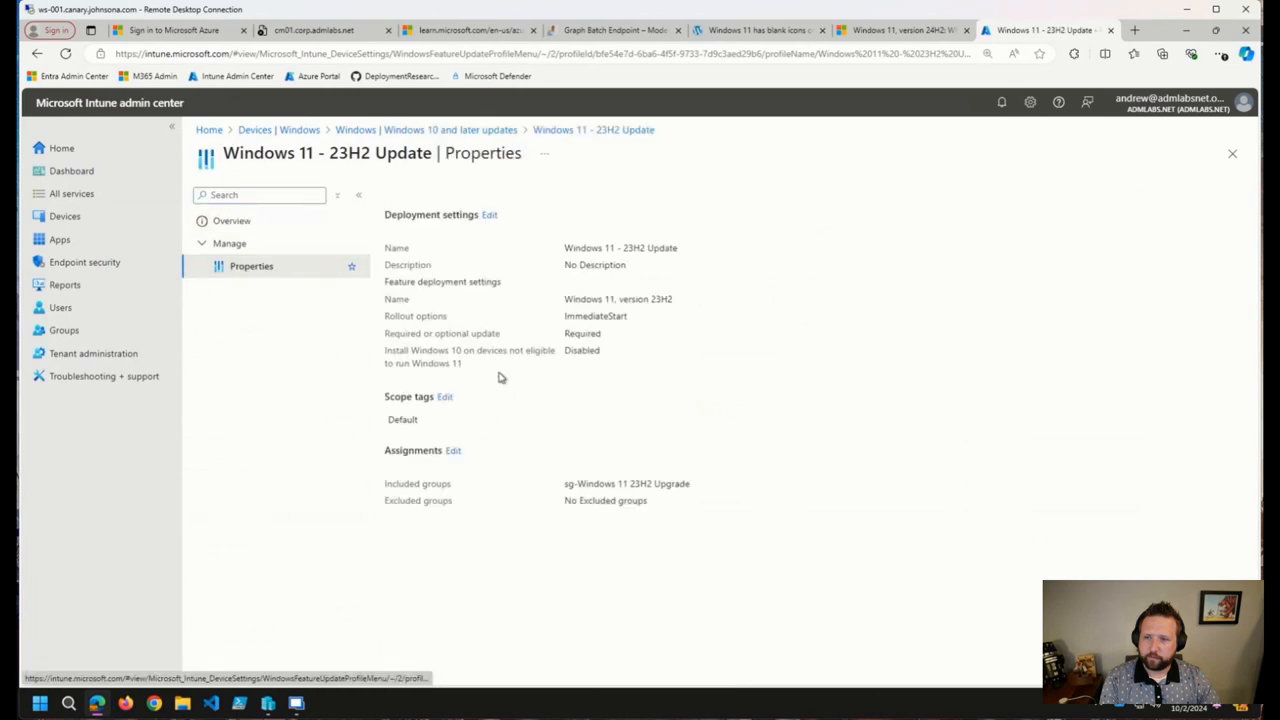
Edit deployment settings to confirm 24H2 is listed, keep 23H2, and return to the blog tab
{"action": "left_click", "coordinate": [489, 214]}
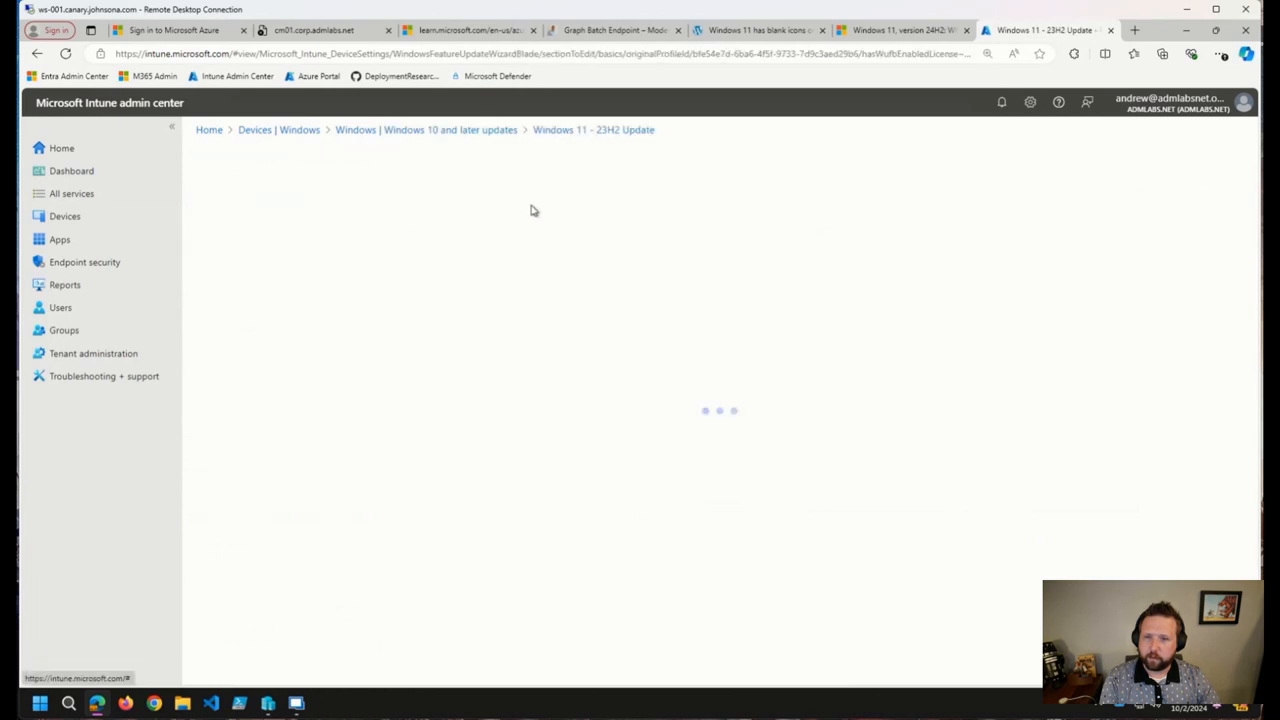
{"action": "left_click", "coordinate": [553, 443]}
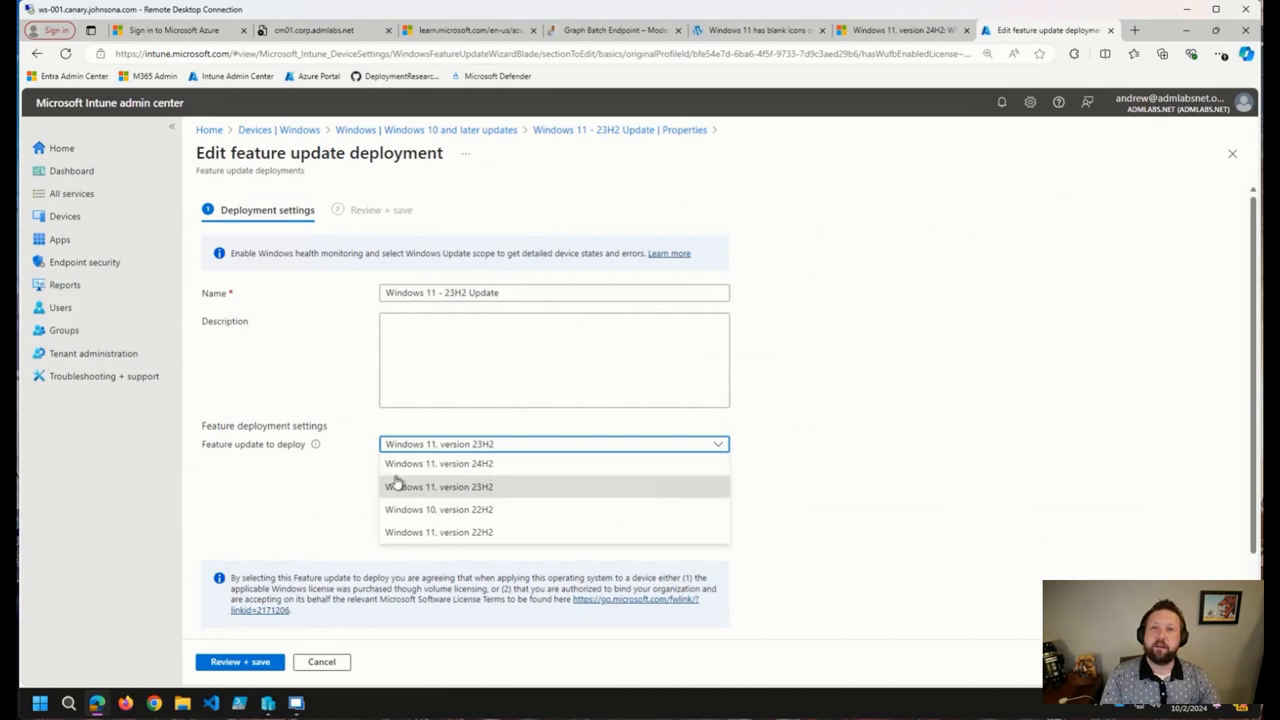
{"action": "left_click", "coordinate": [438, 486]}
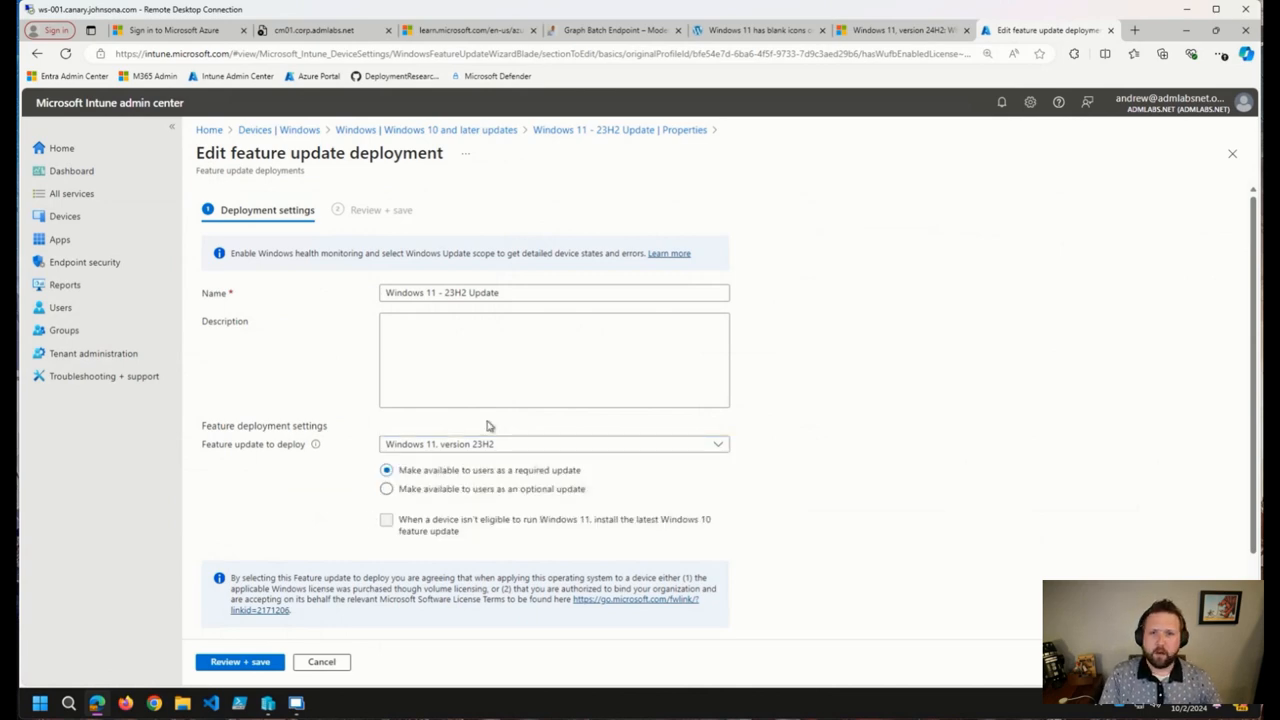
{"action": "left_click", "coordinate": [898, 30]}
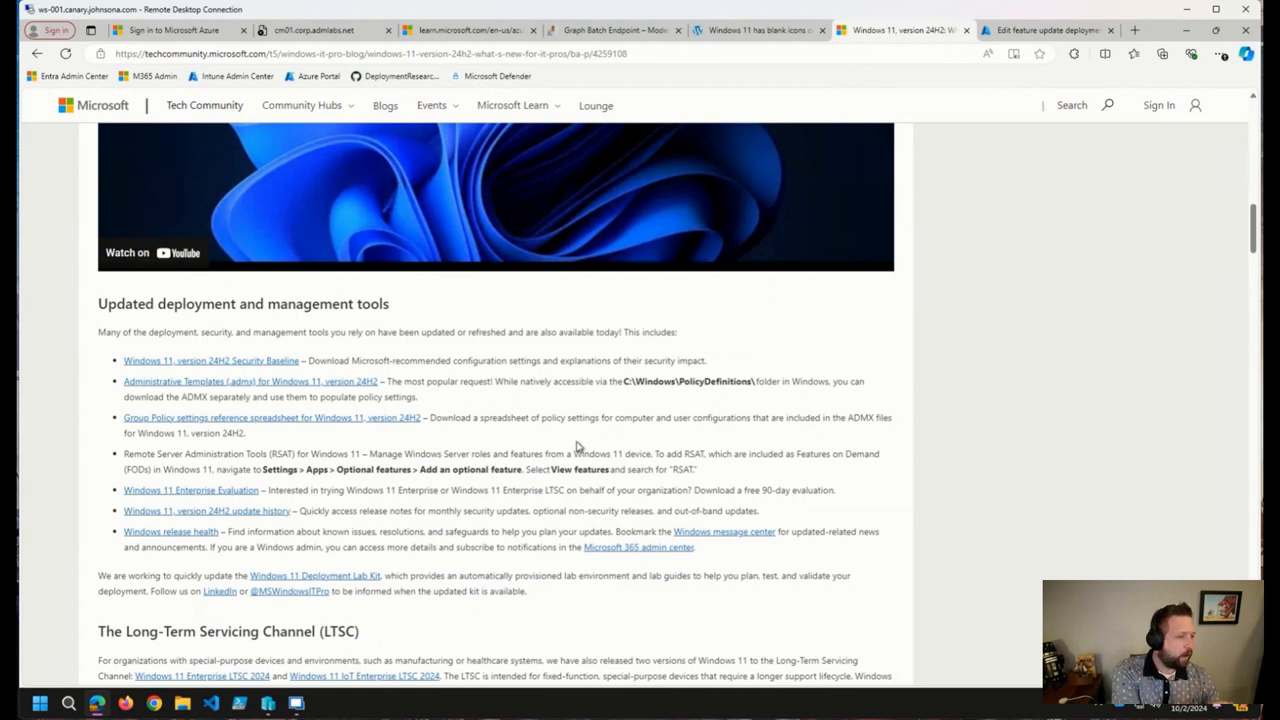
{"action": "mouse_move", "coordinate": [347, 186]}
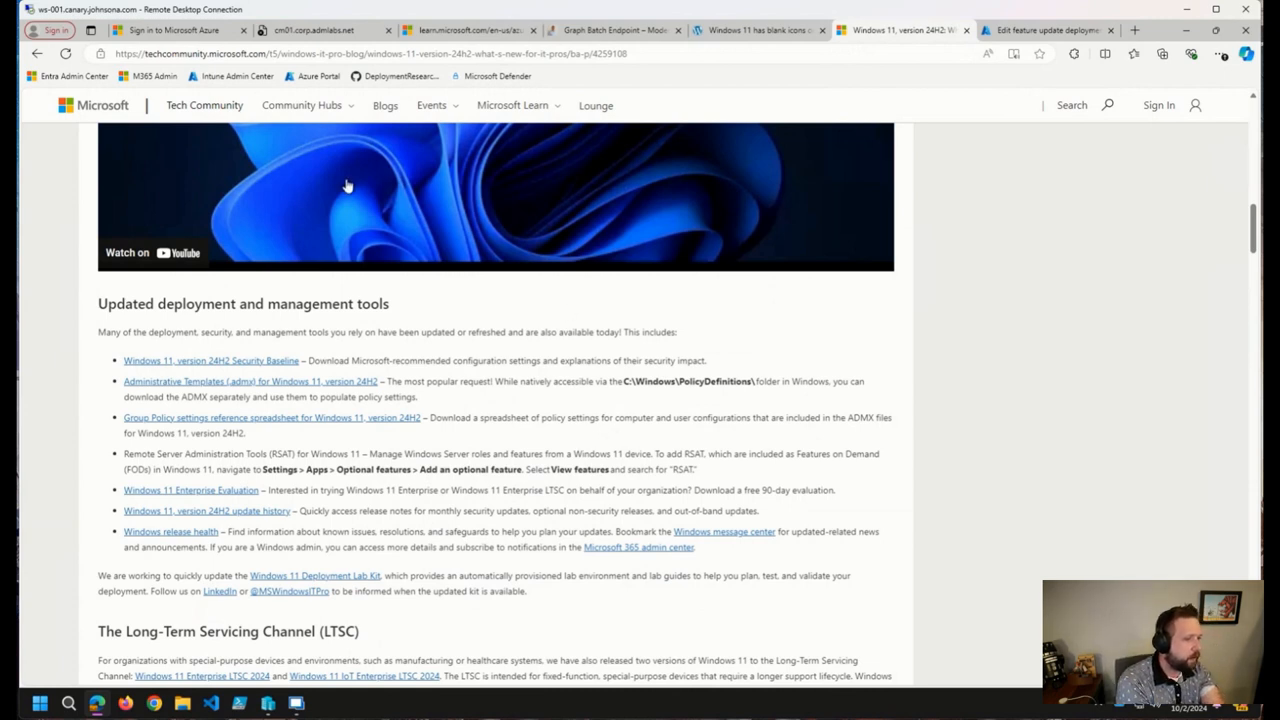
{"action": "mouse_move", "coordinate": [469, 252]}
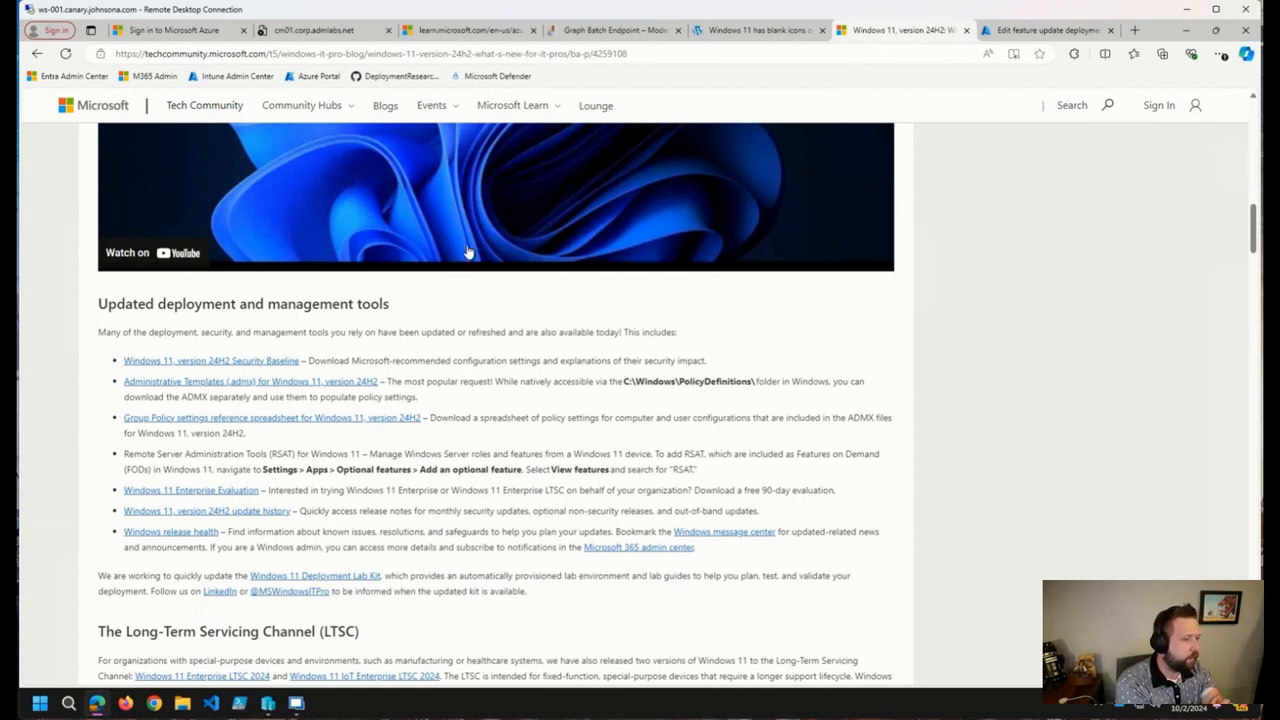
{"action": "mouse_move", "coordinate": [478, 314]}
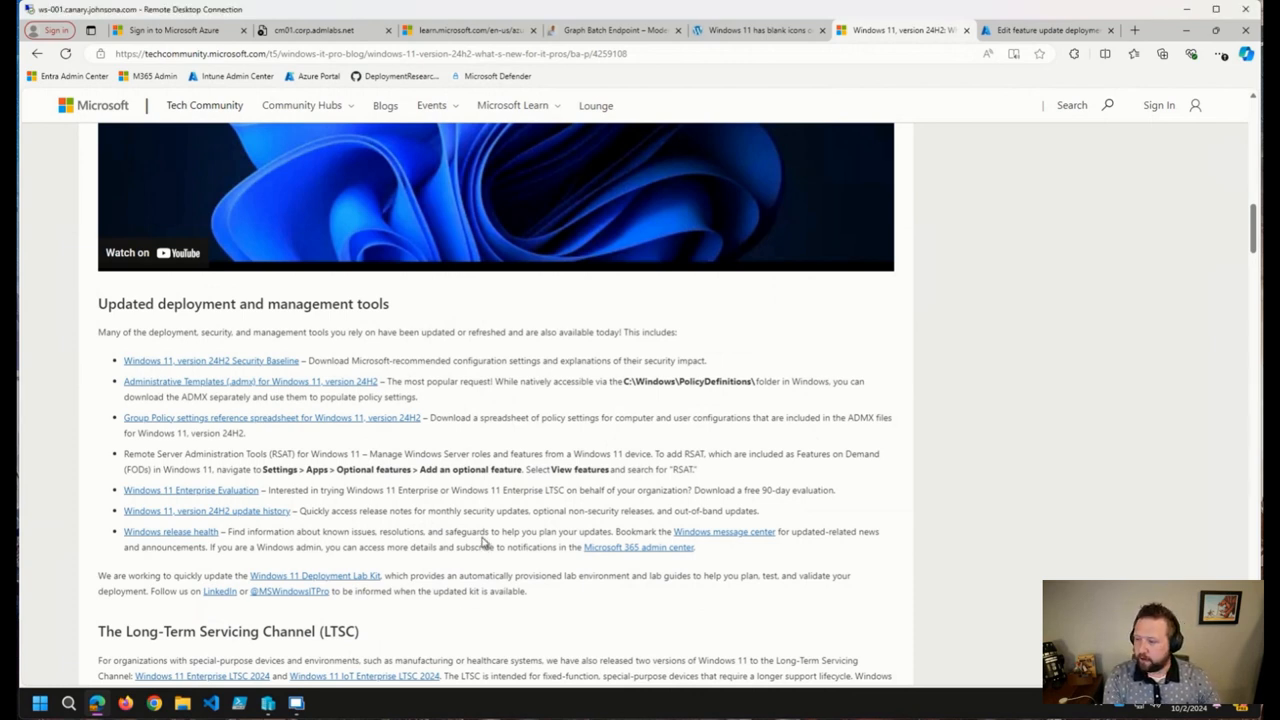
{"action": "mouse_move", "coordinate": [388, 550]}
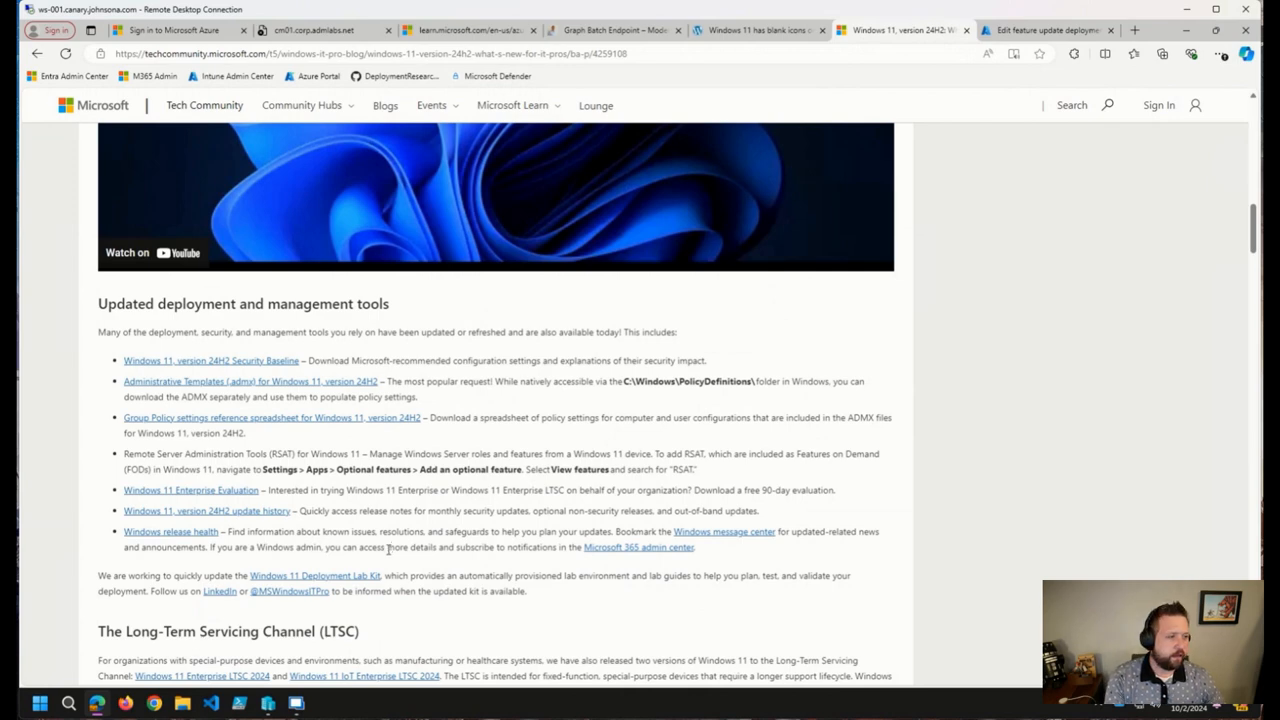
Open SeguraOSD's X post from the 24H2 blog post in a new tab
{"action": "left_click", "coordinate": [1003, 30]}
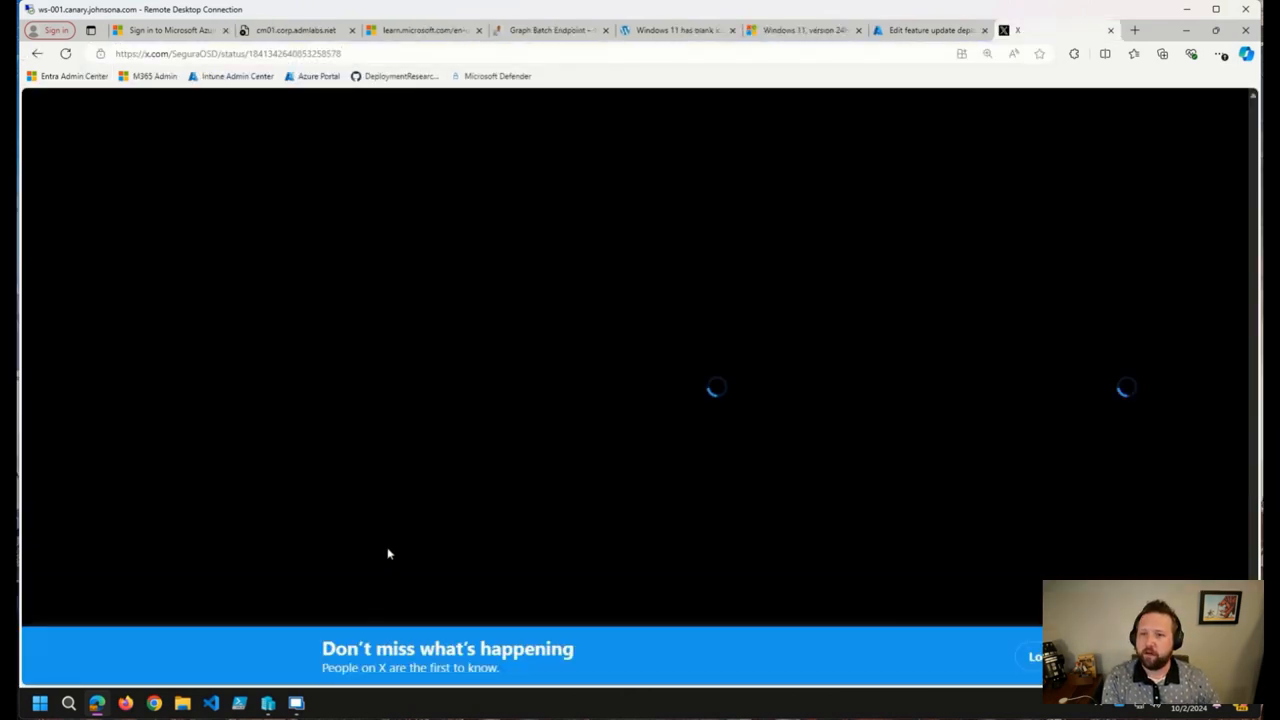